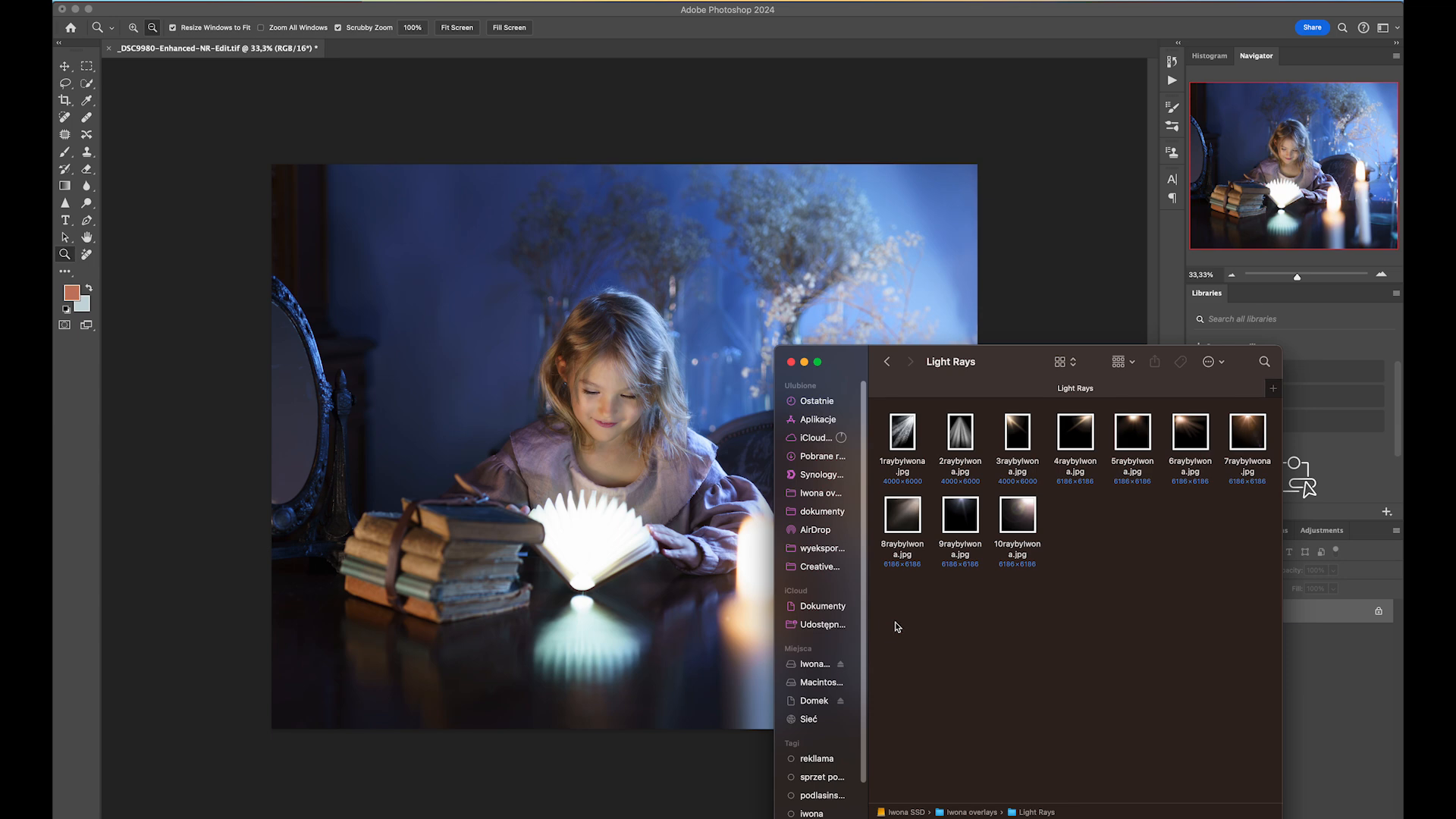
mouse_move(1081, 437)
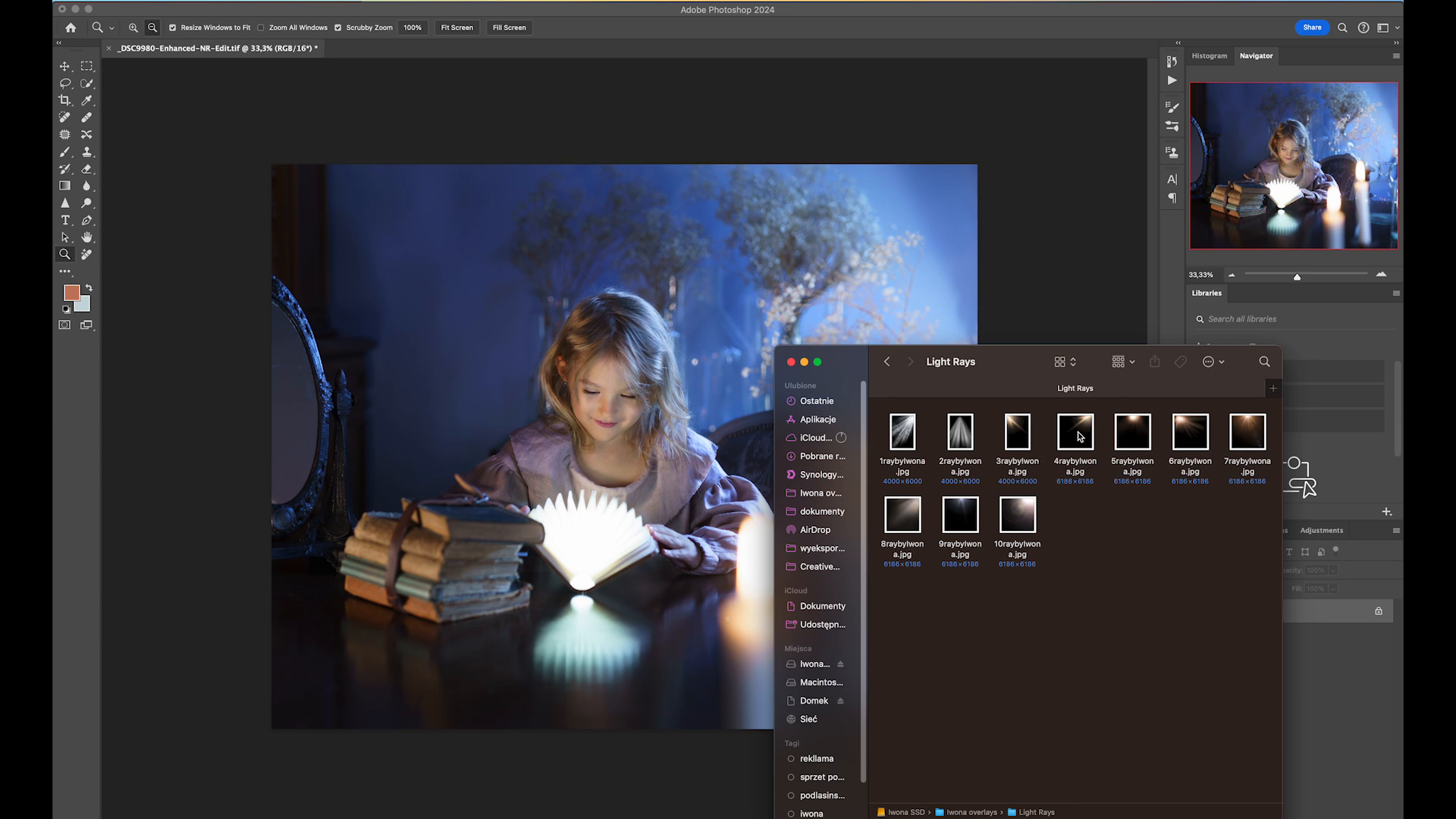
Drag 4raybyIwona.jpg from the Light Rays folder onto the photo as a new layer.
drag(1075, 446, 872, 260)
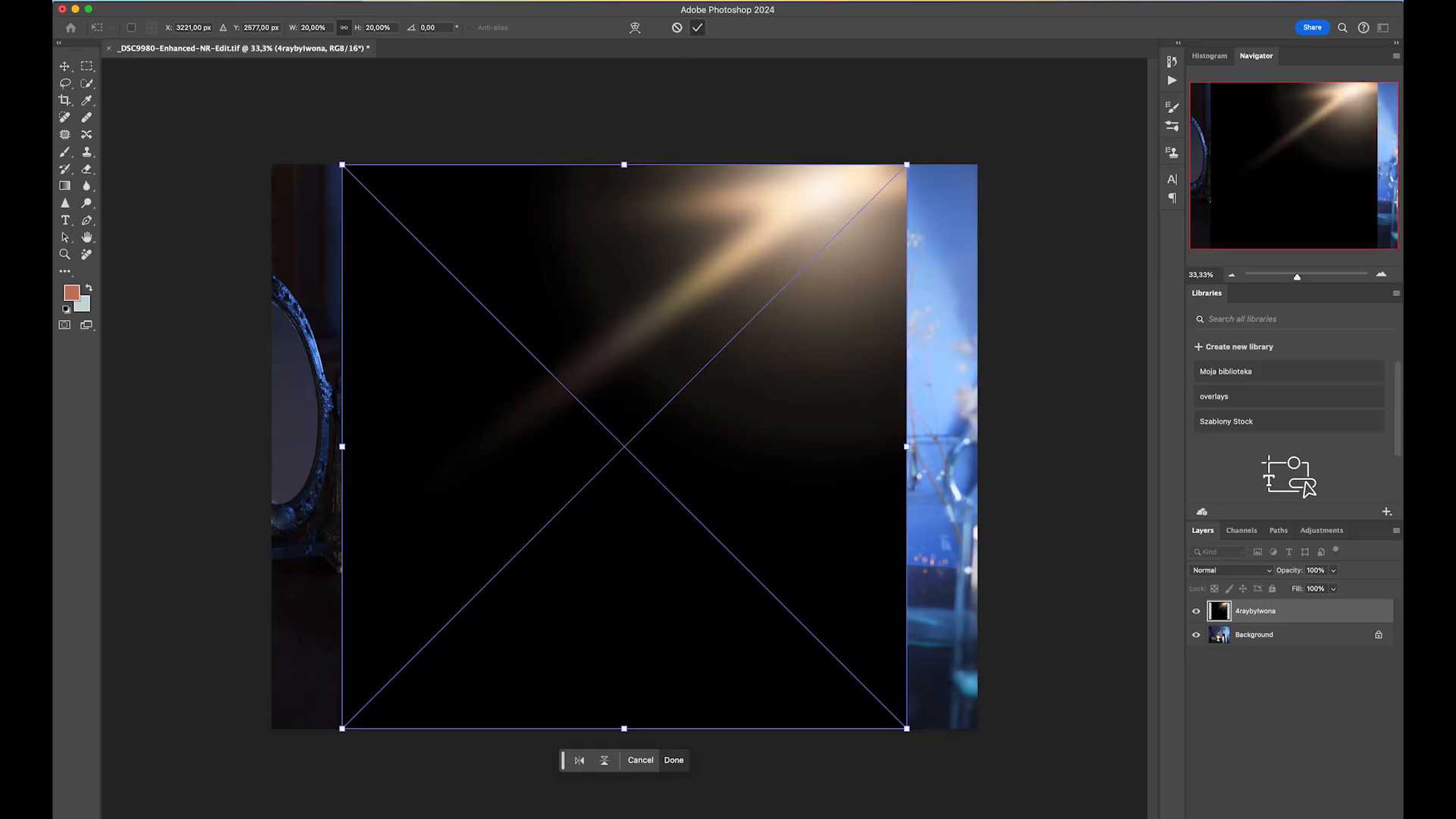
Commit the placement of the 4raybyIwona light-ray overlay.
click(674, 760)
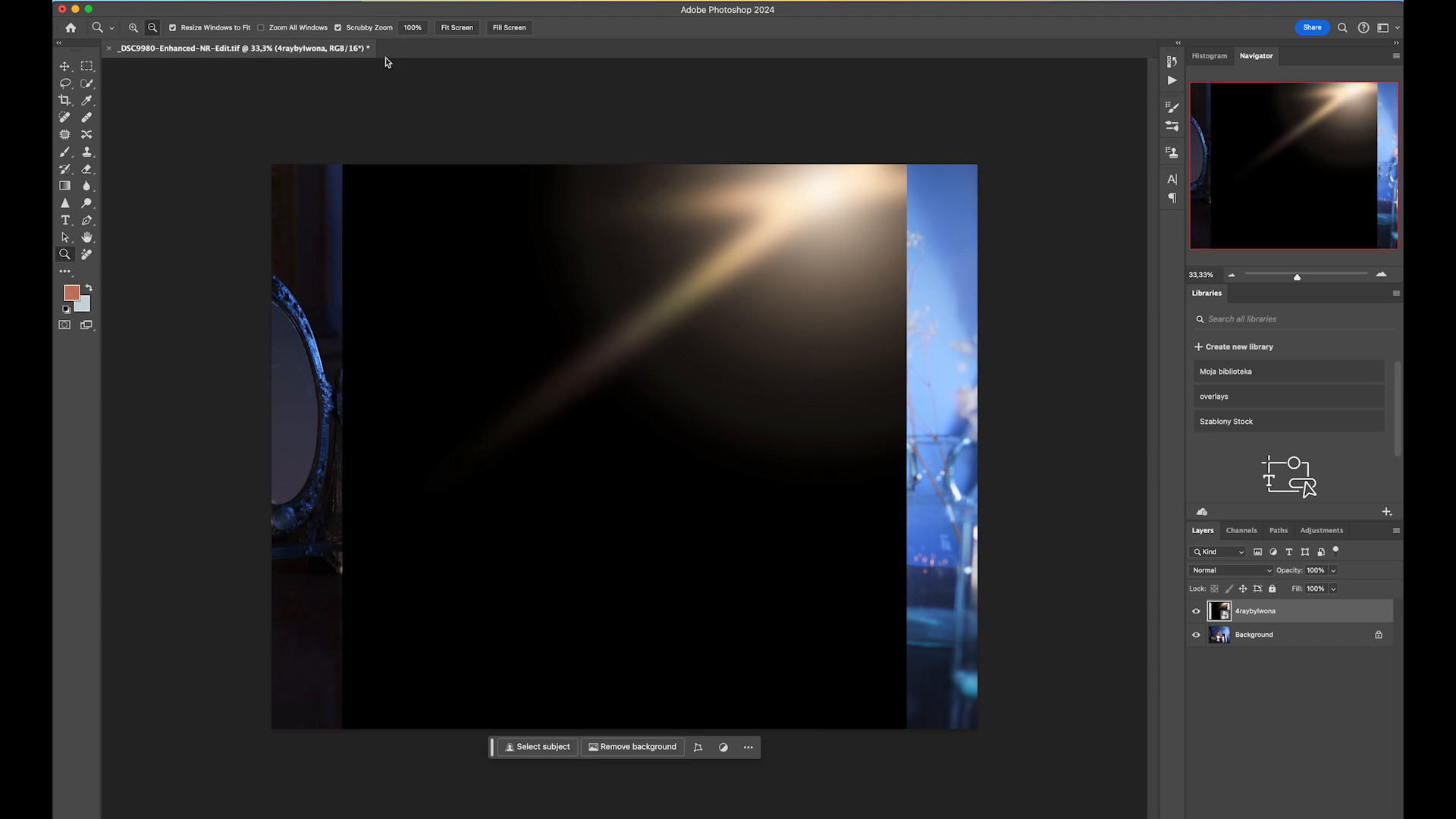
mouse_move(527, 451)
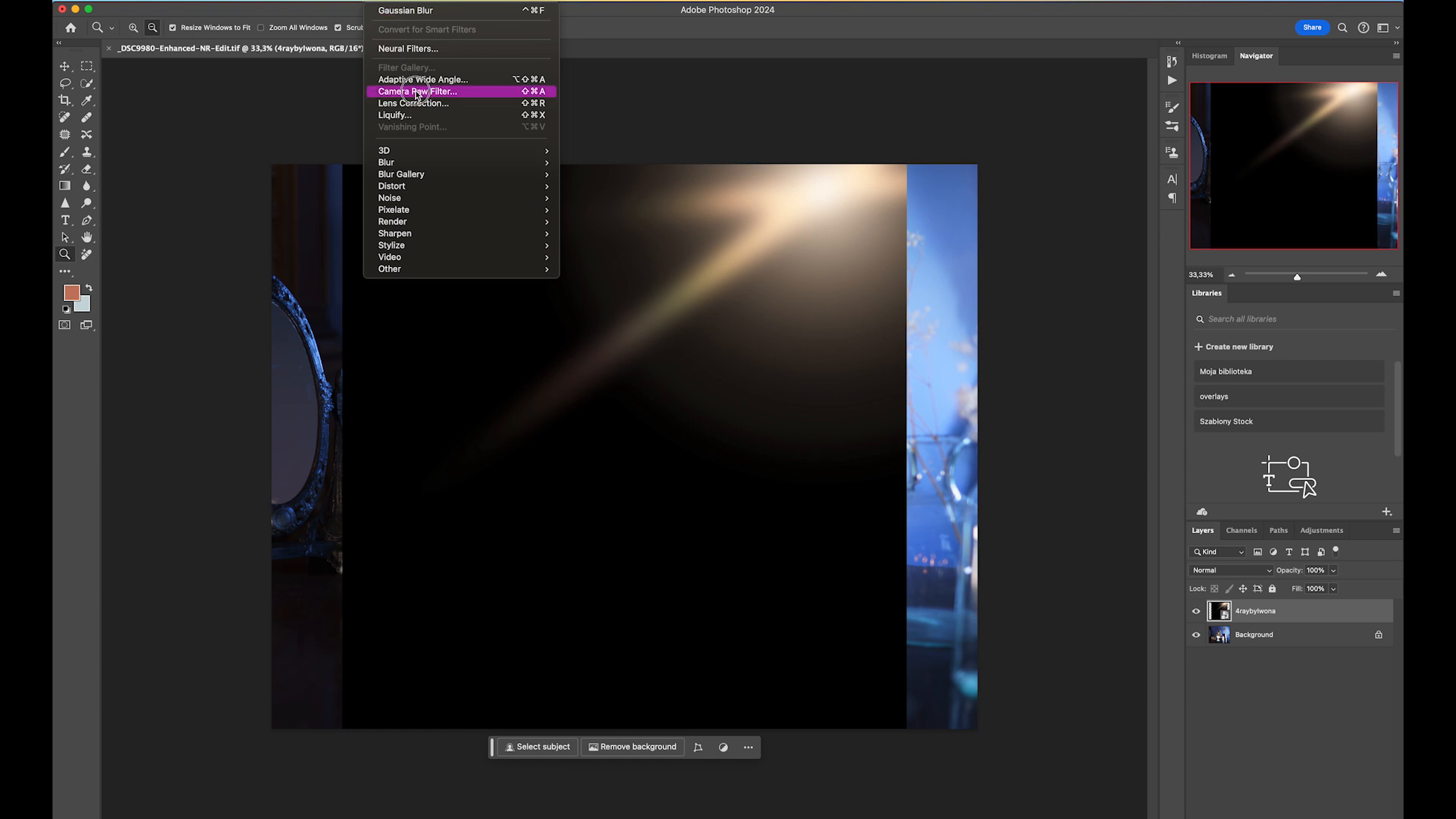
click(418, 91)
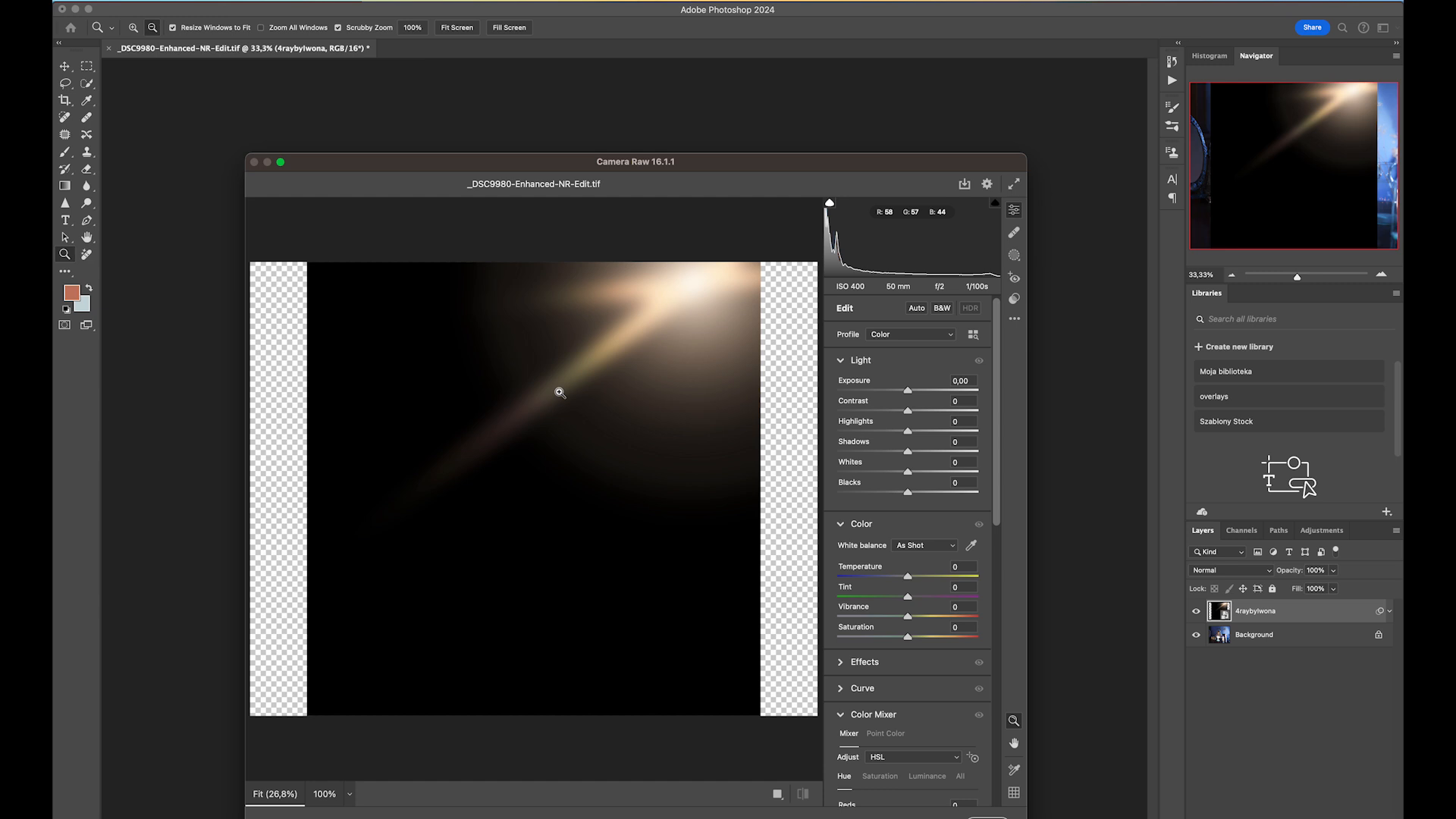
mouse_move(801, 544)
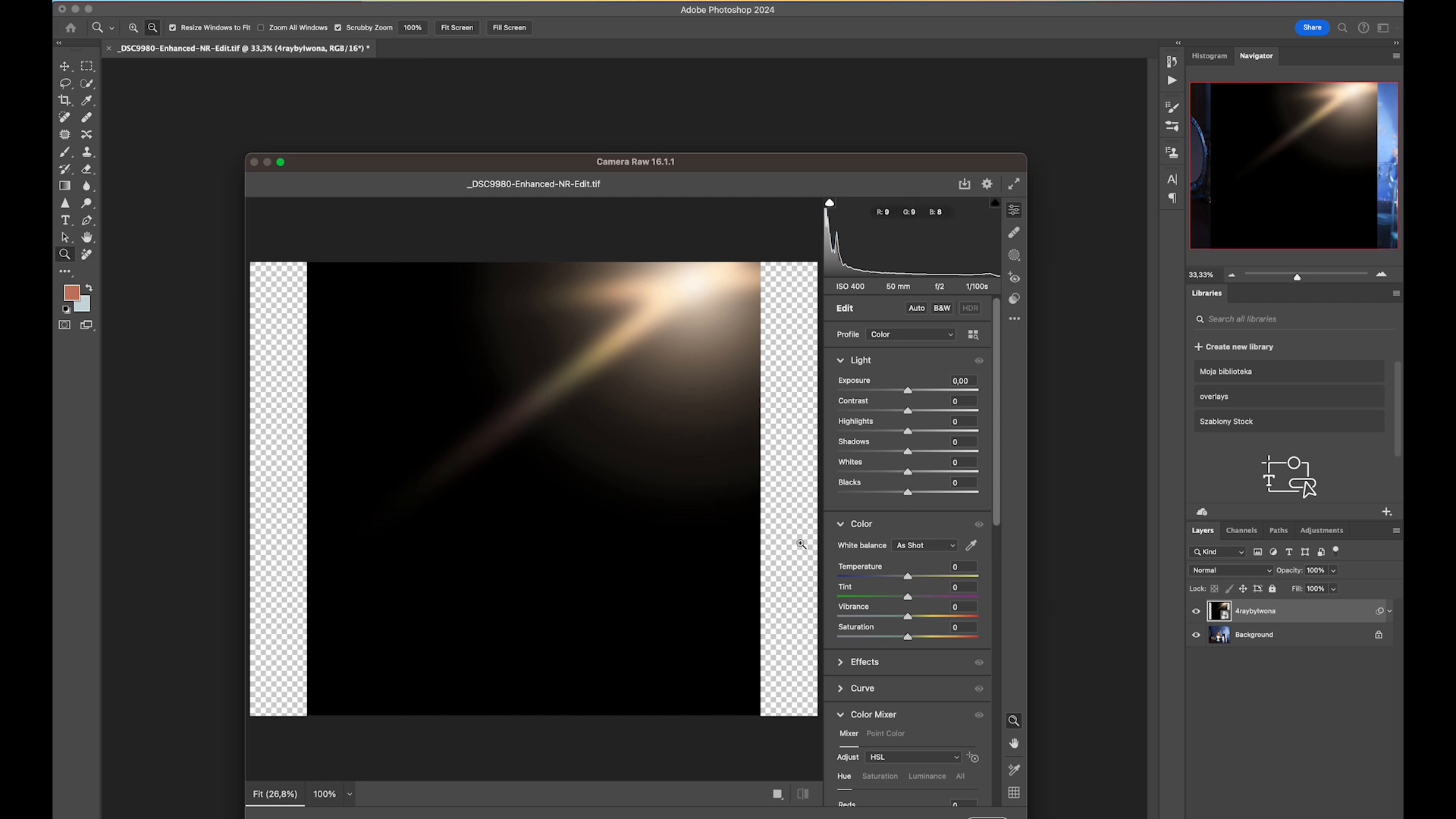
drag(907, 576, 880, 575)
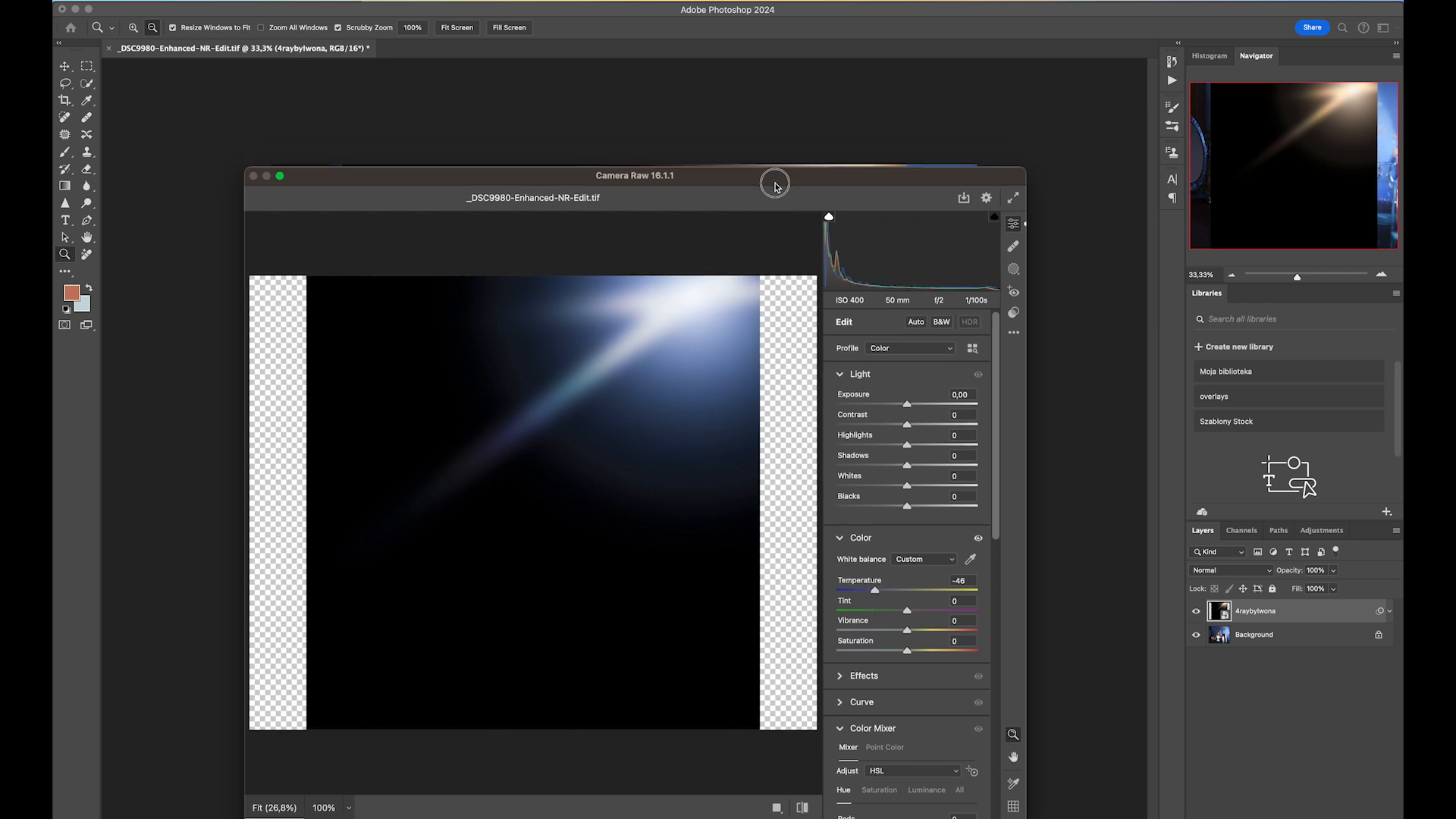
drag(777, 181, 919, 262)
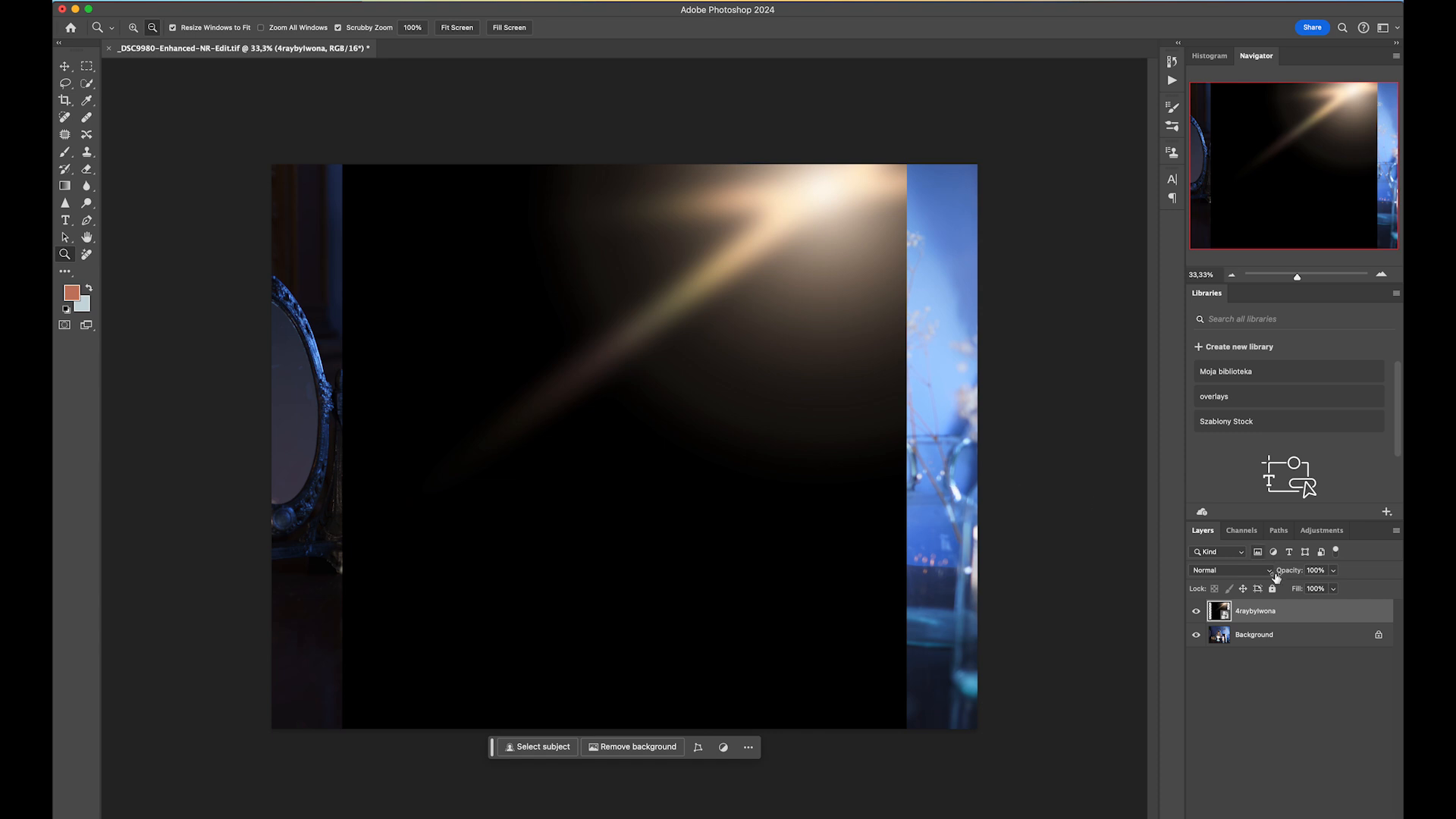
Set the light-ray overlay layer's blend mode to Screen.
click(1217, 571)
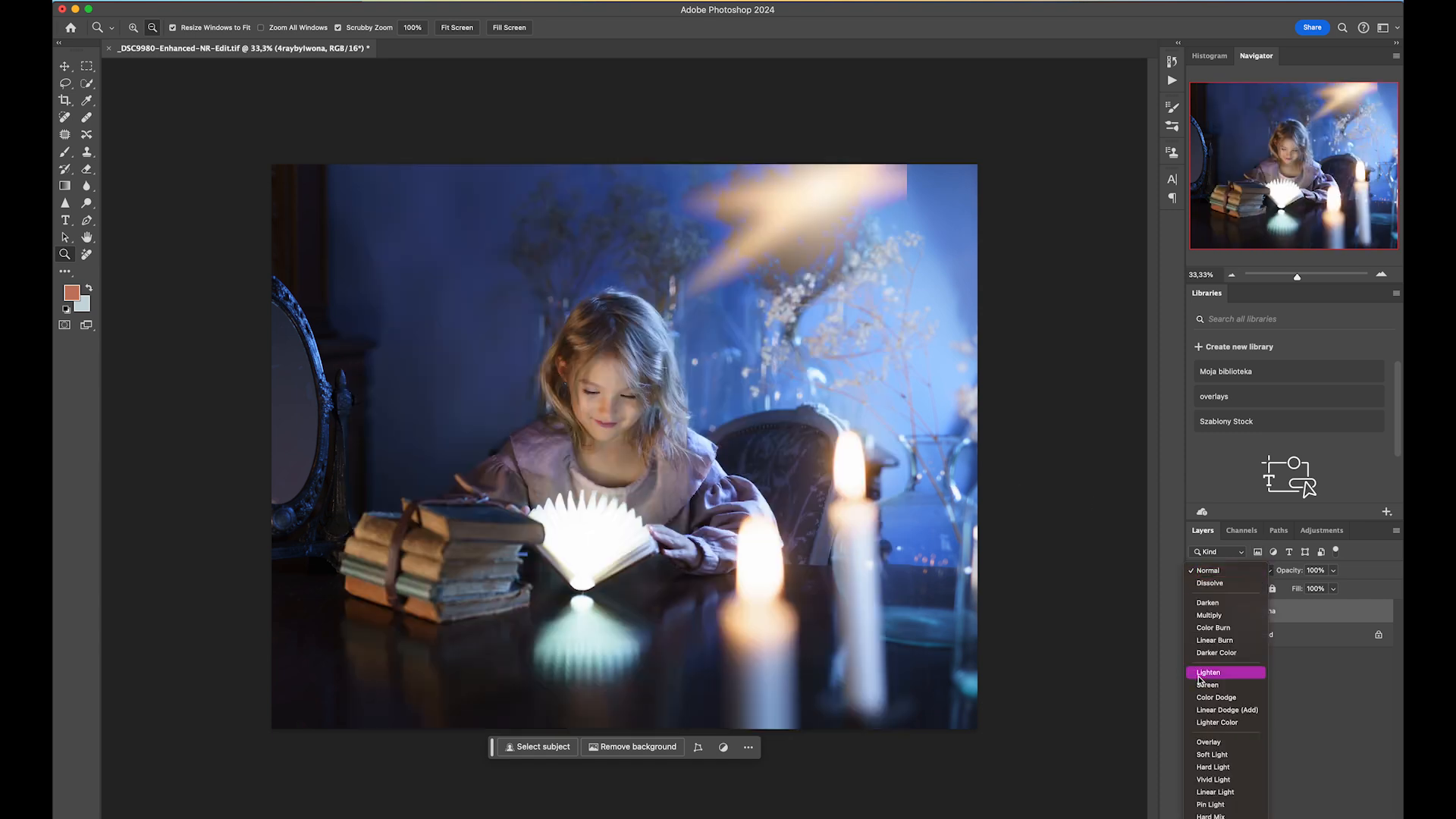
click(1209, 685)
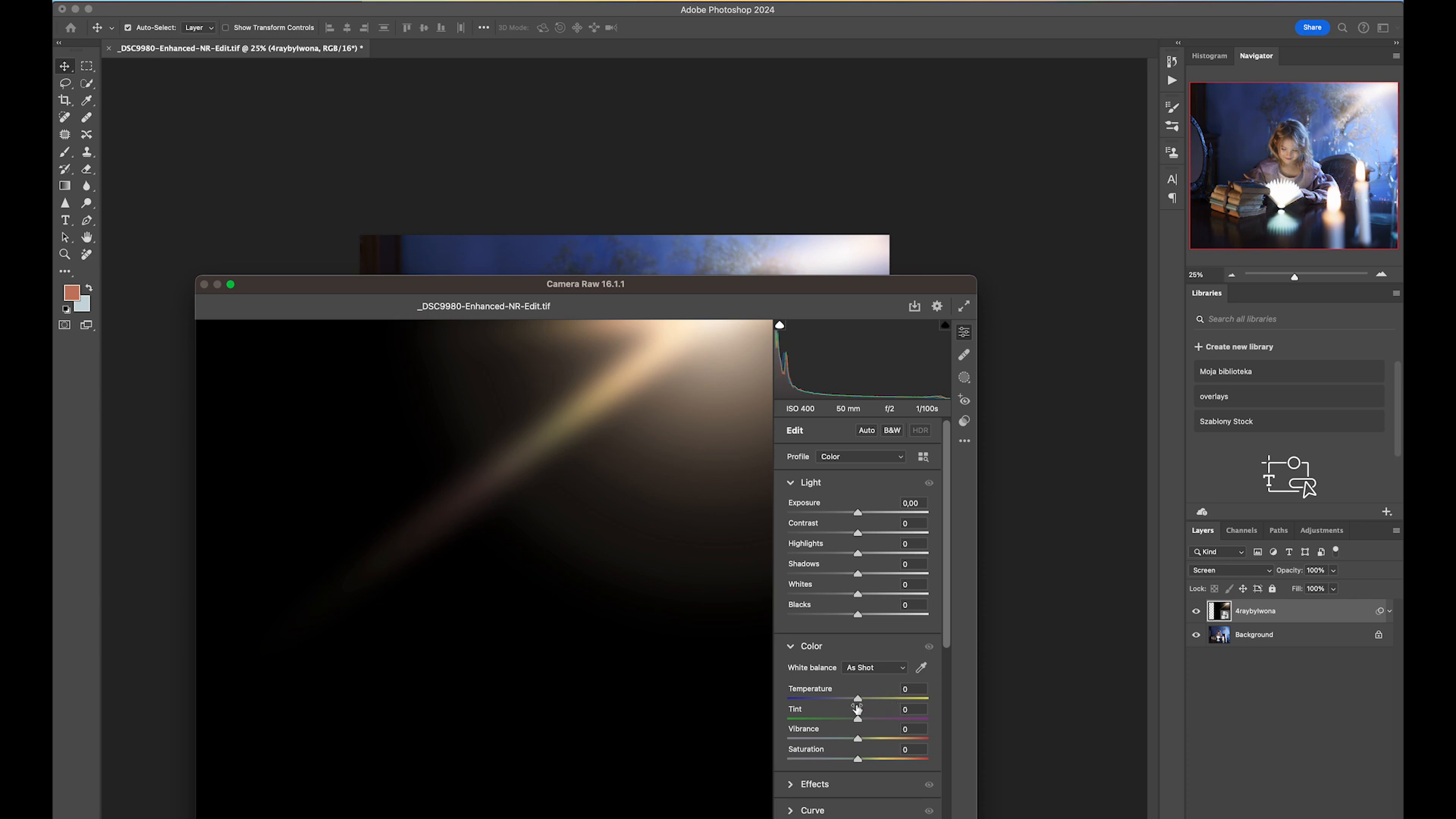
Cool the light ray in Camera Raw: Temperature -59, Tint +7, slight Saturation adjustment.
drag(856, 699, 820, 698)
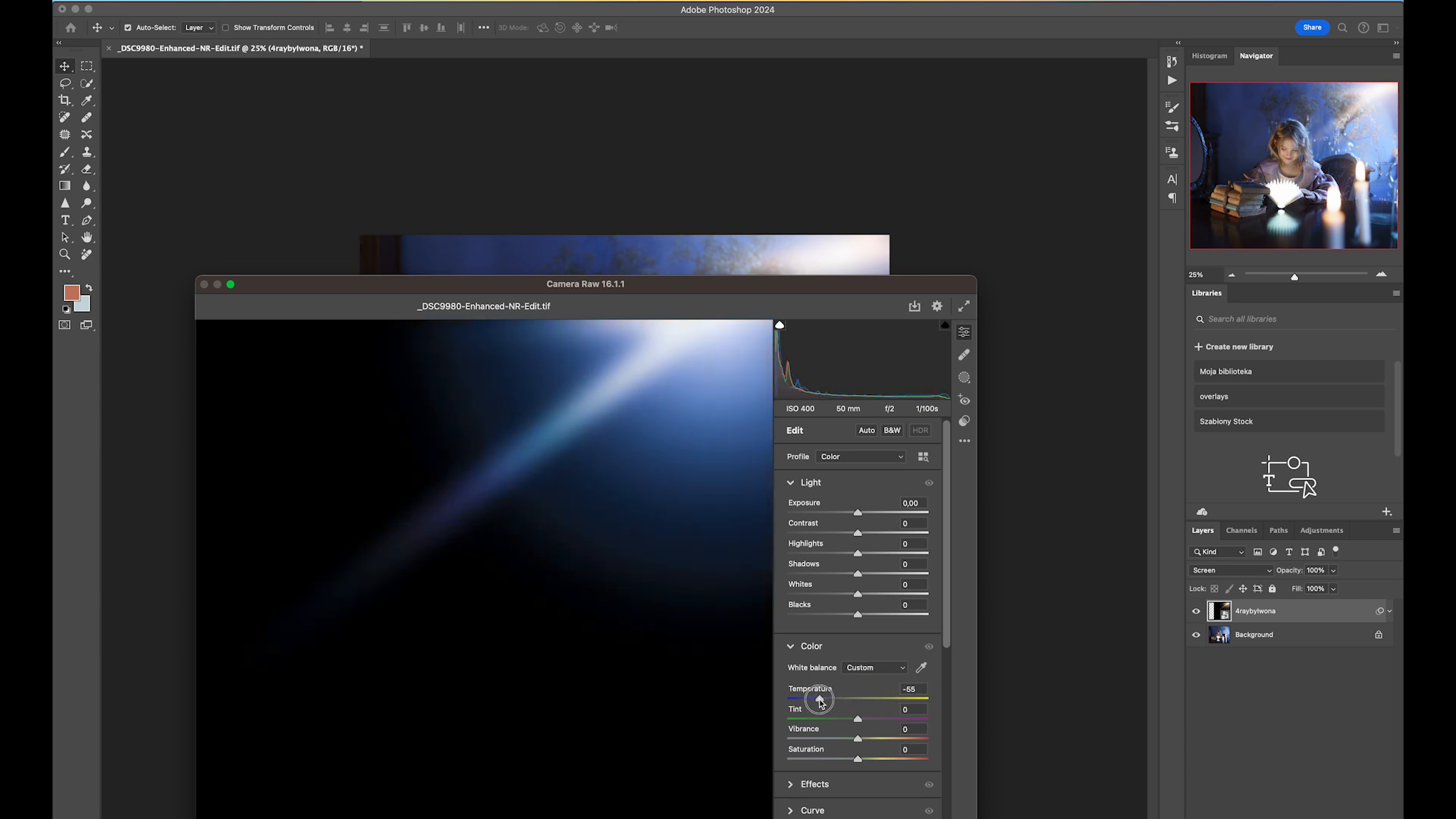
drag(820, 699, 815, 698)
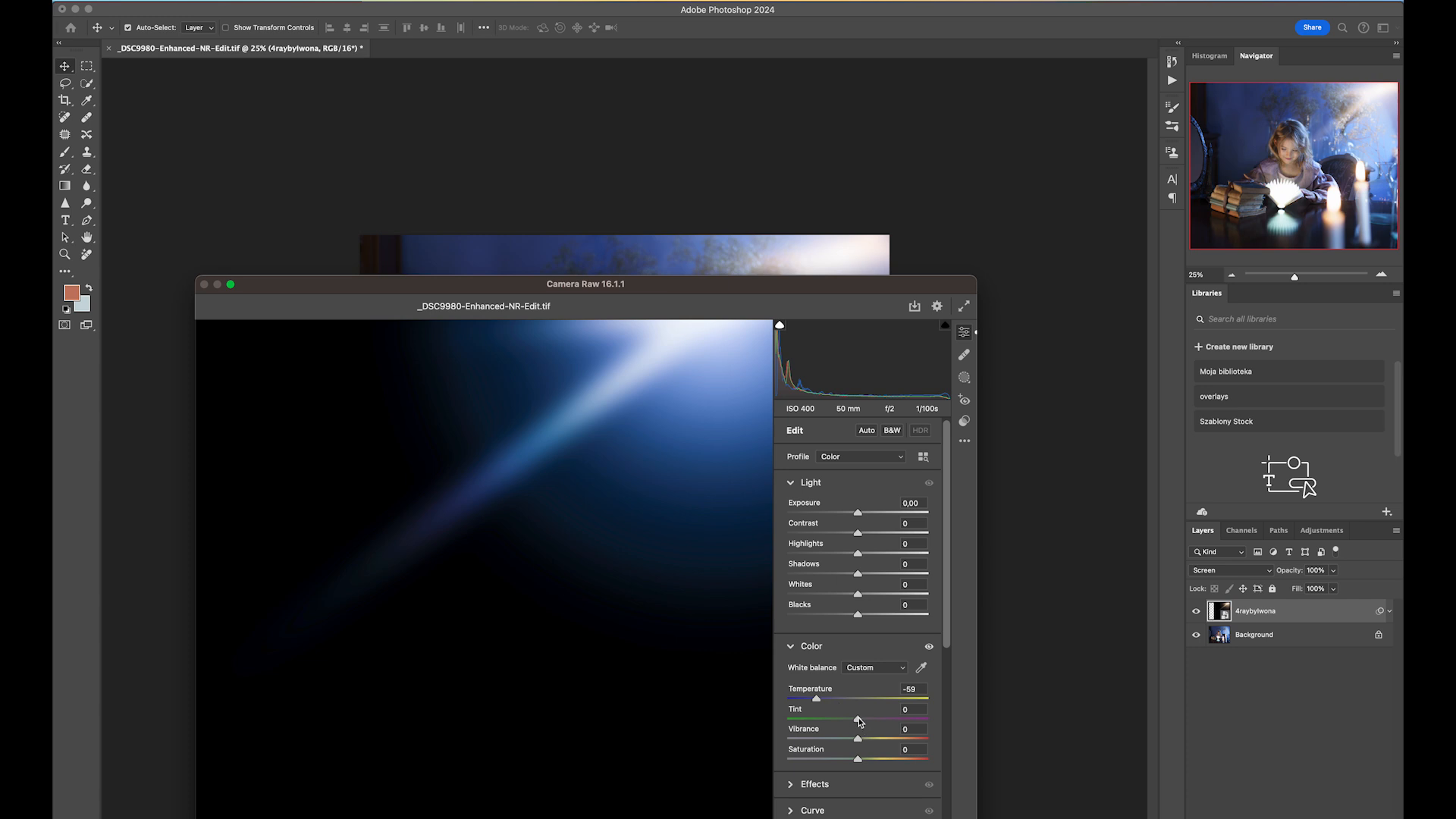
drag(858, 720, 864, 721)
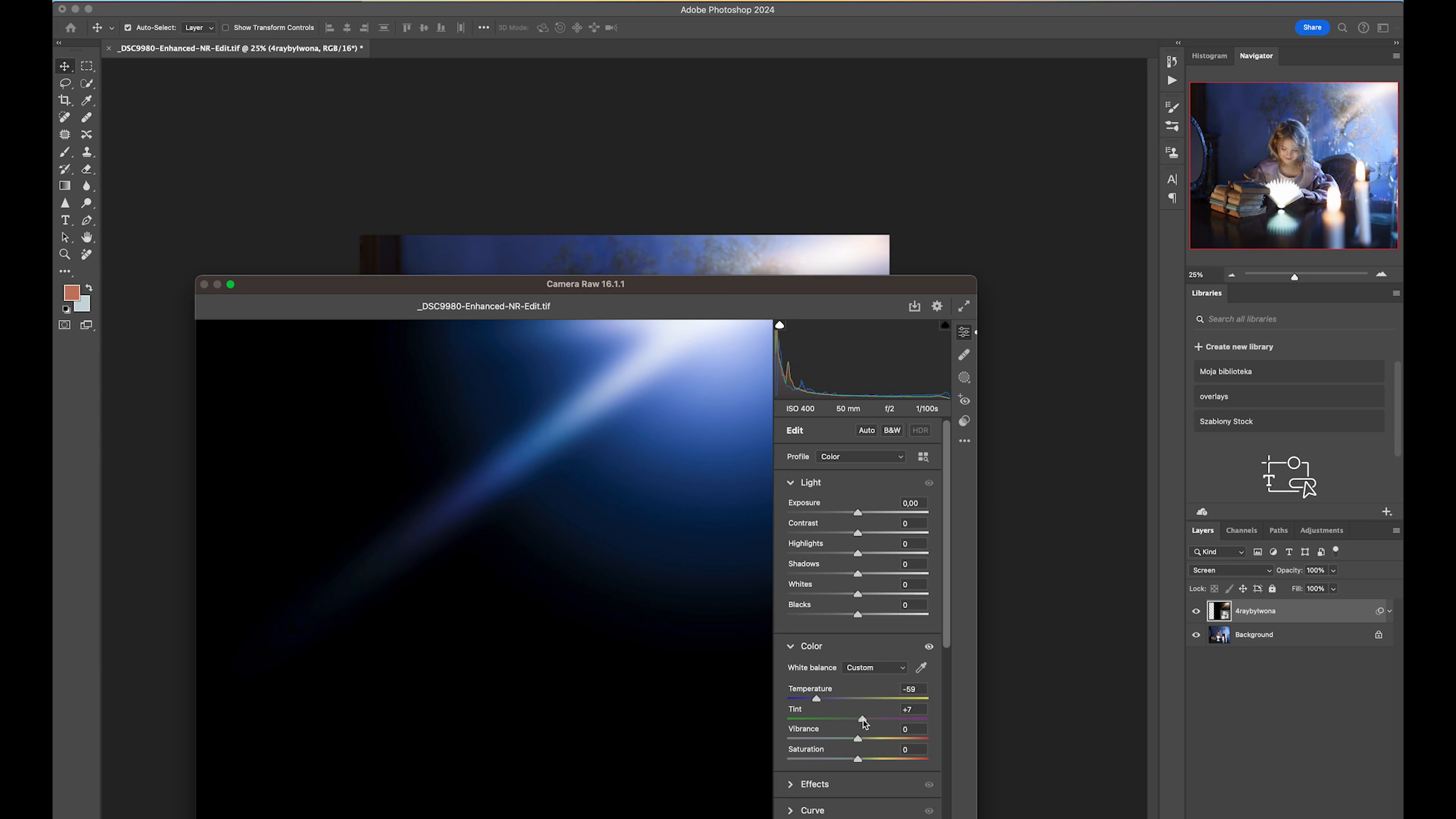
mouse_move(857, 760)
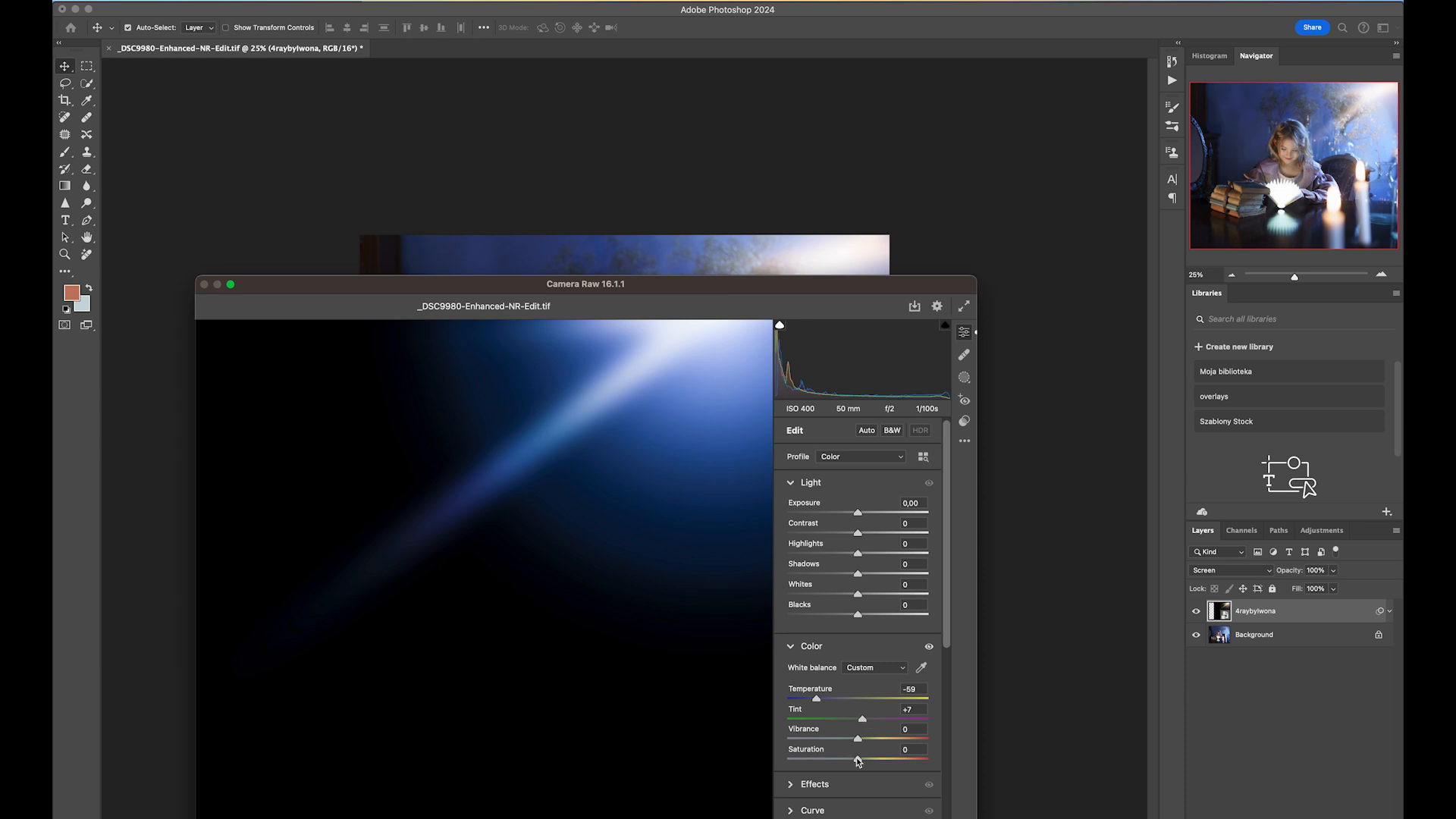
drag(858, 759, 855, 758)
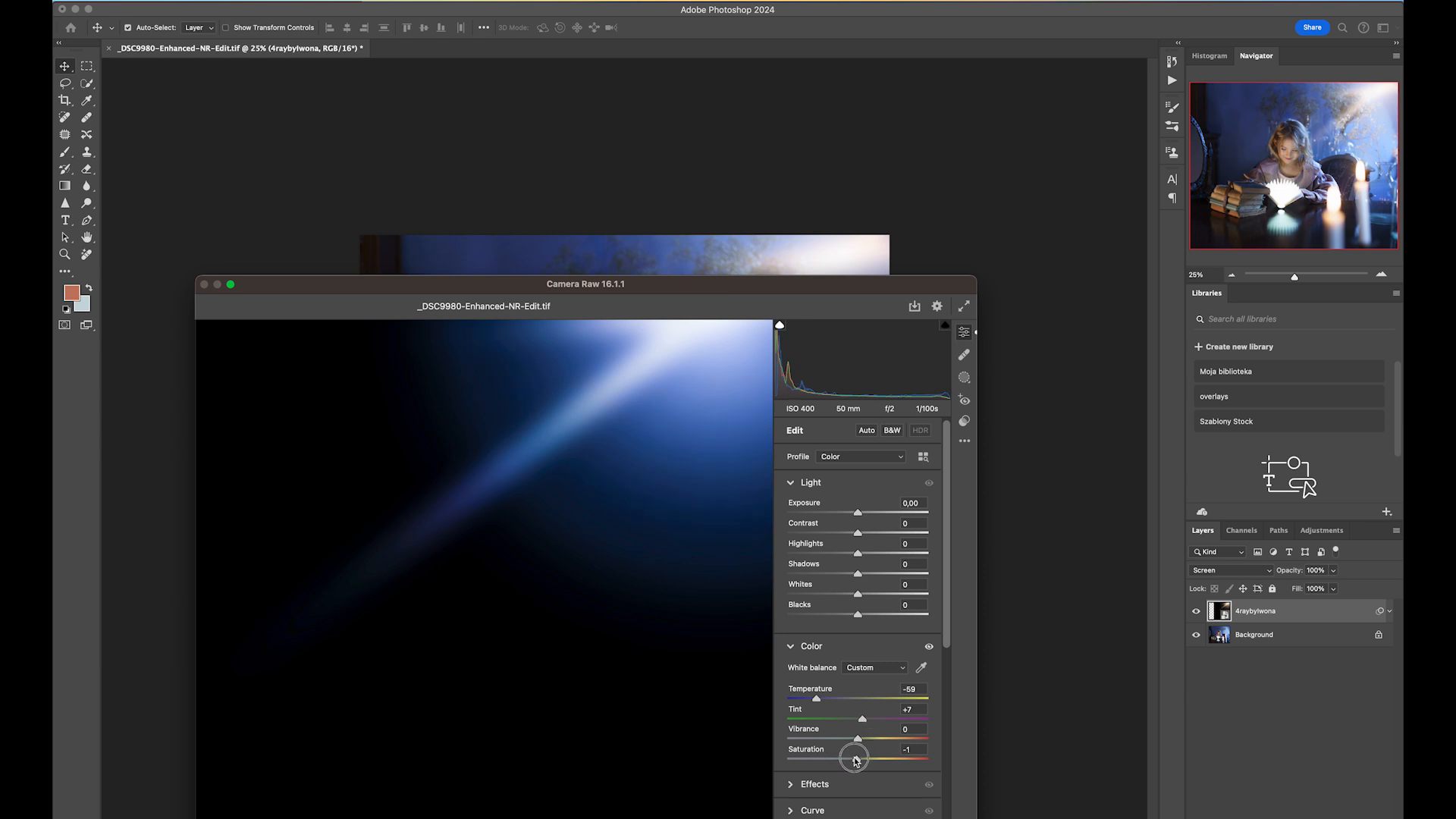
drag(855, 759, 891, 758)
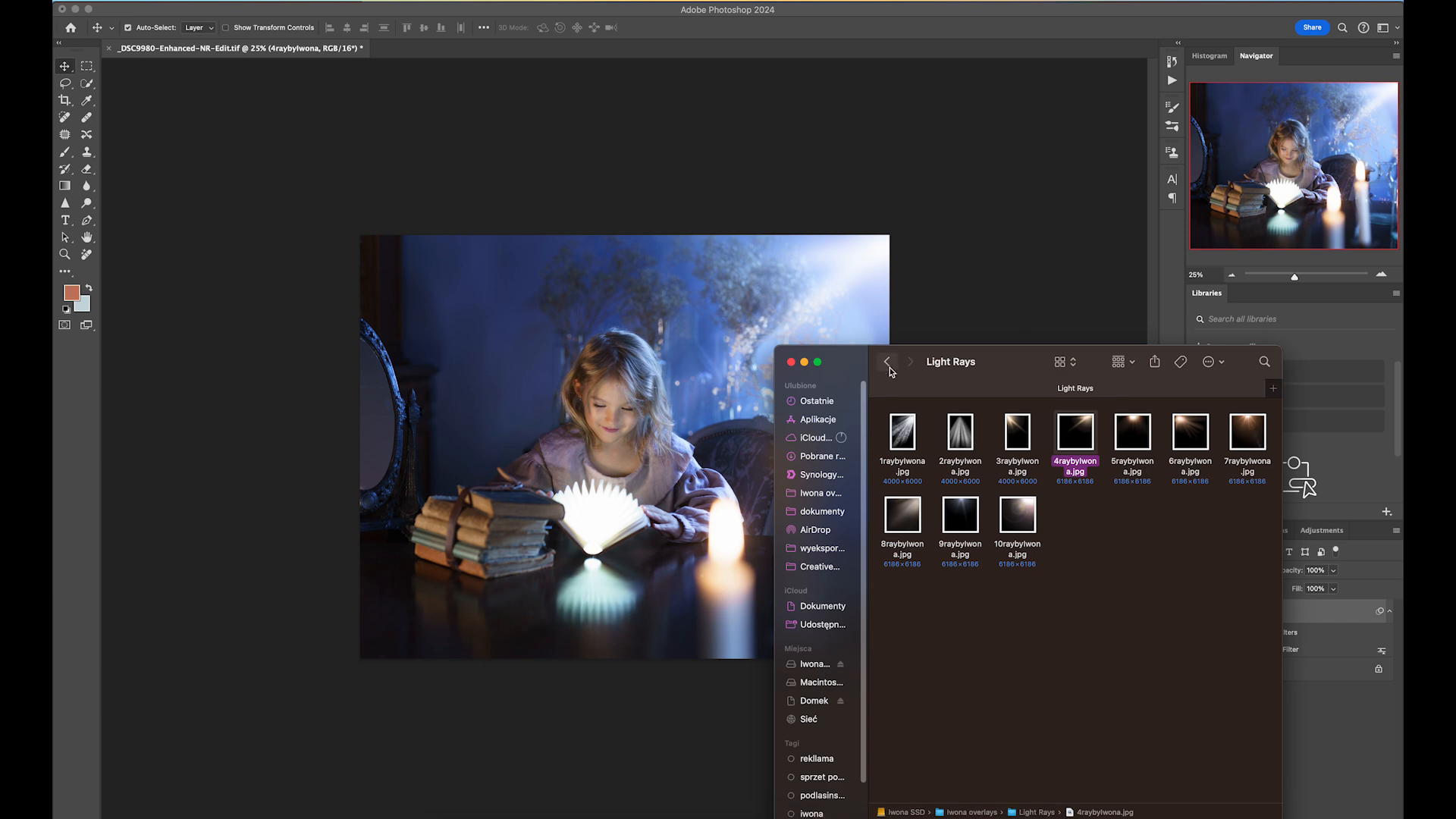
From the overlays folder's Light effects subfolder, place the star3 glow image into the photo.
click(887, 361)
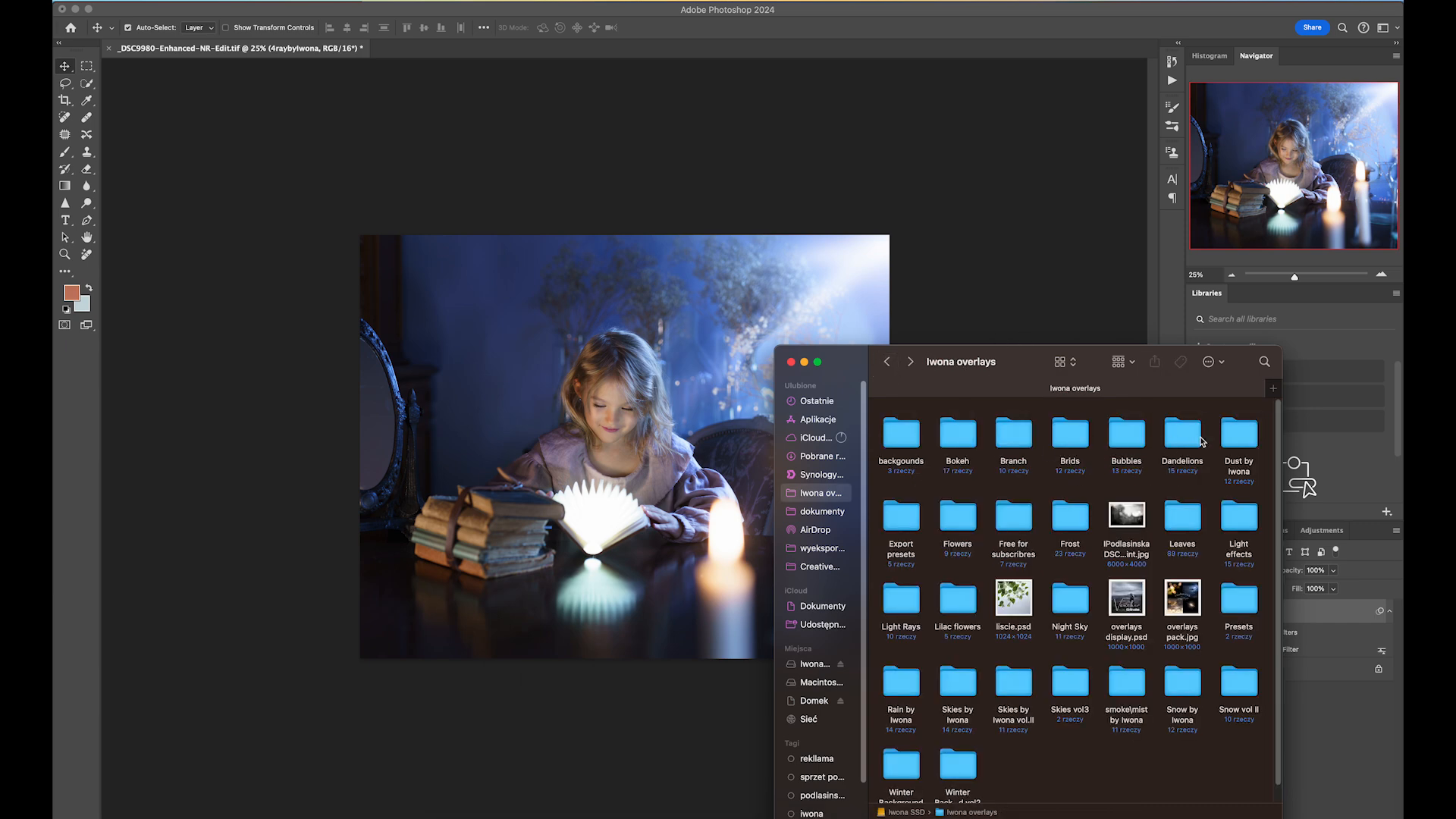
double_click(1238, 516)
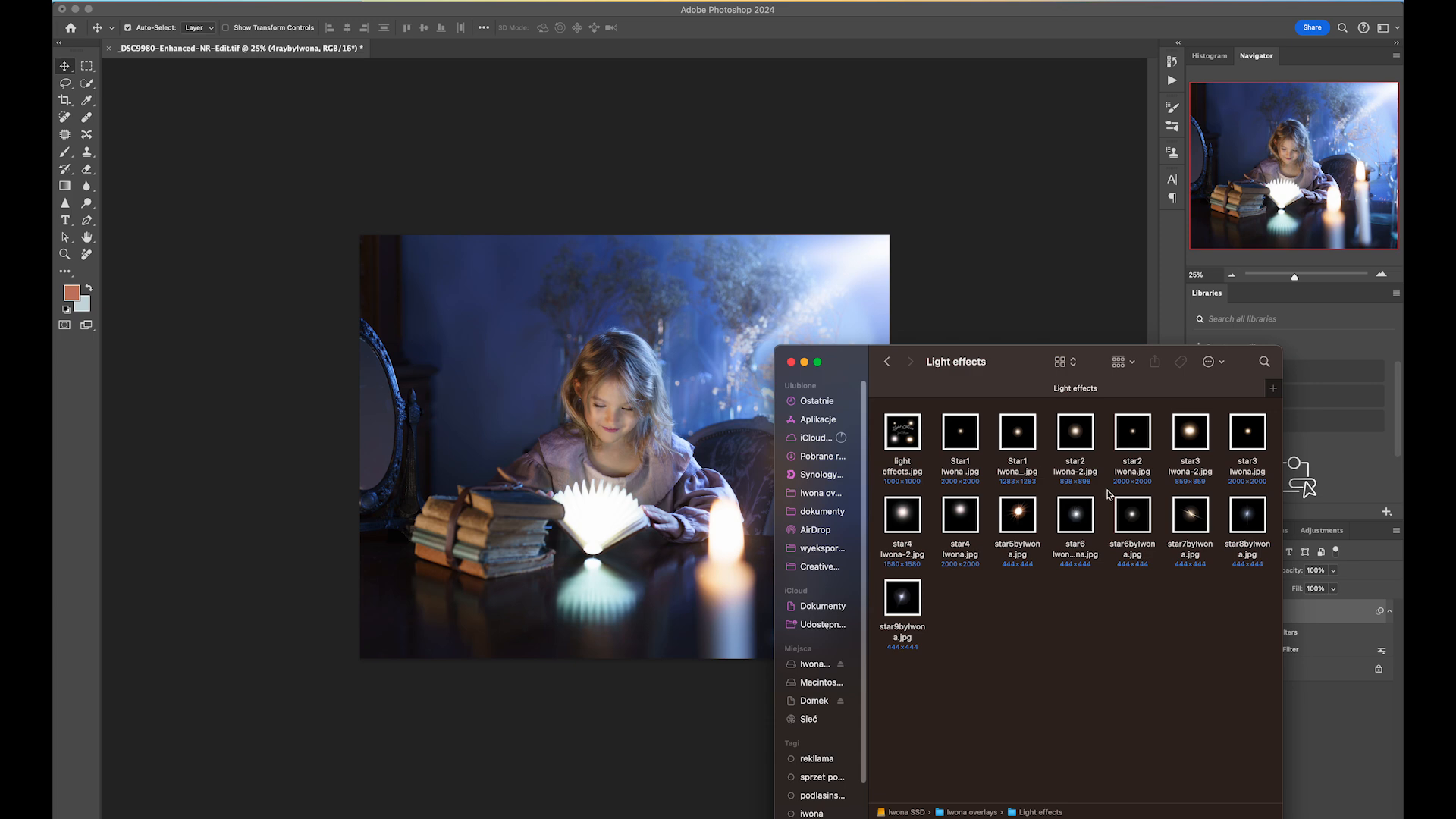
click(1190, 434)
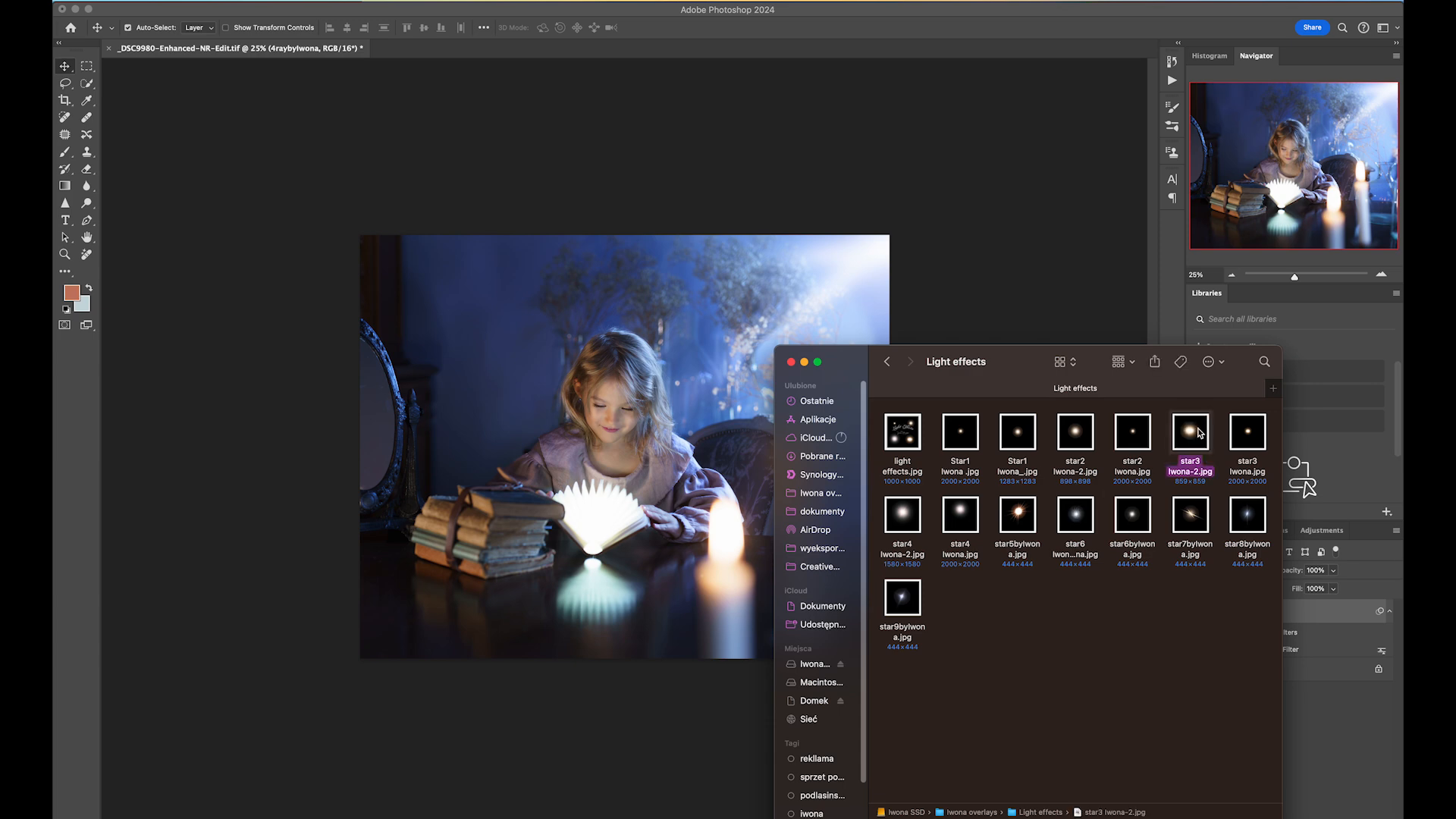
double_click(1190, 434)
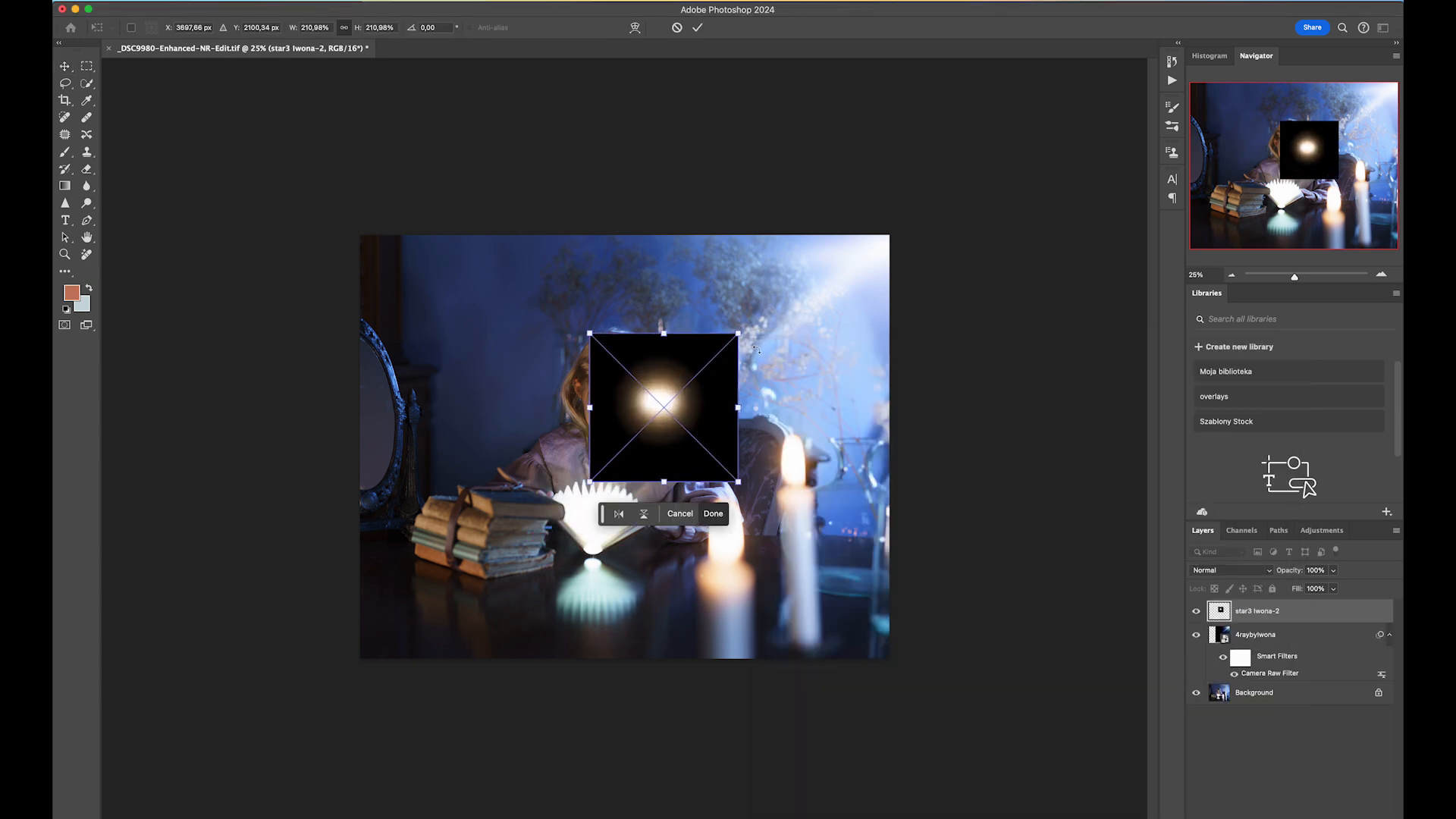
Screen-blend and commit the star3 glow, then duplicate it with Cmd+J.
click(1225, 571)
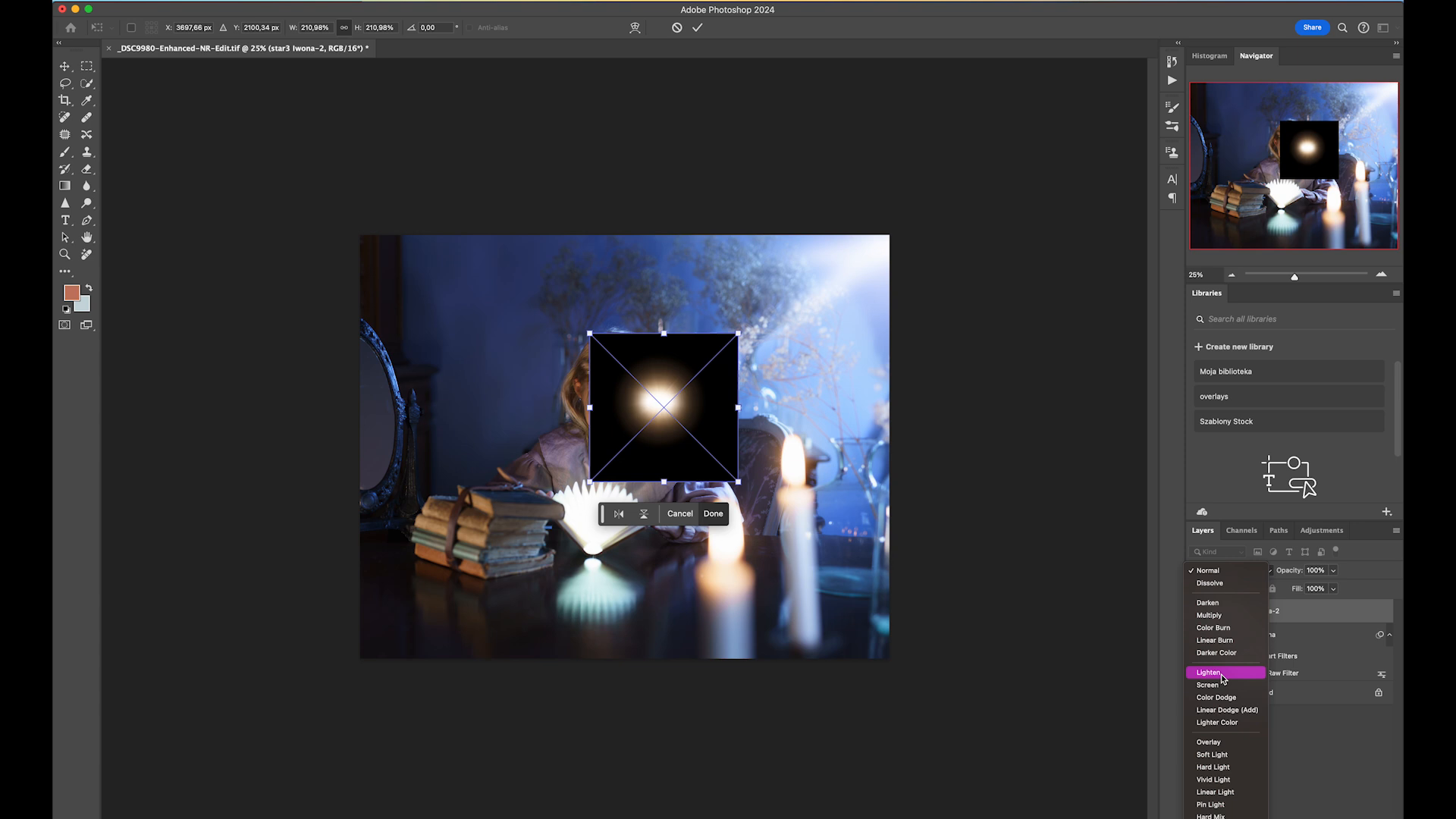
click(1209, 686)
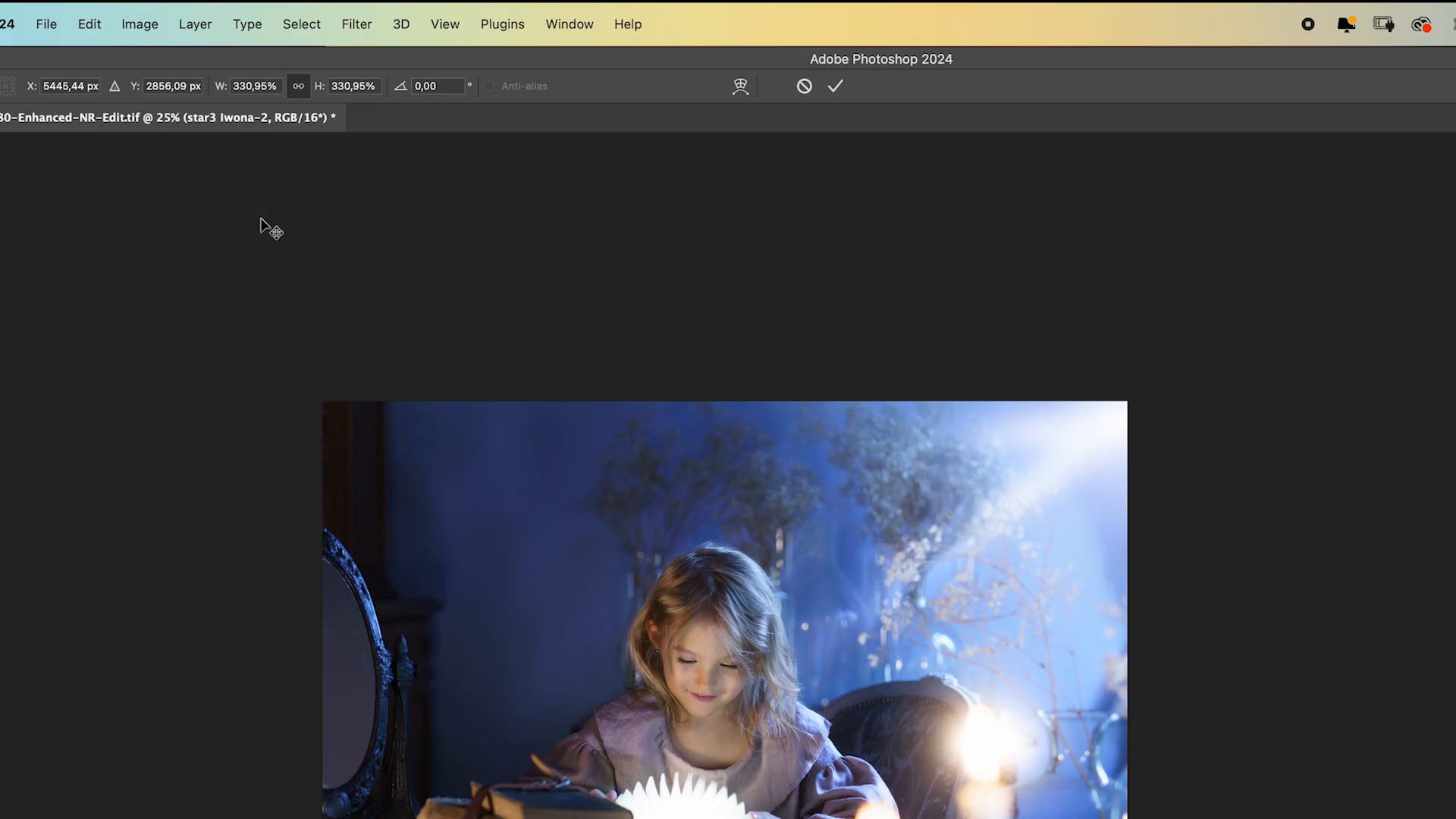
click(356, 24)
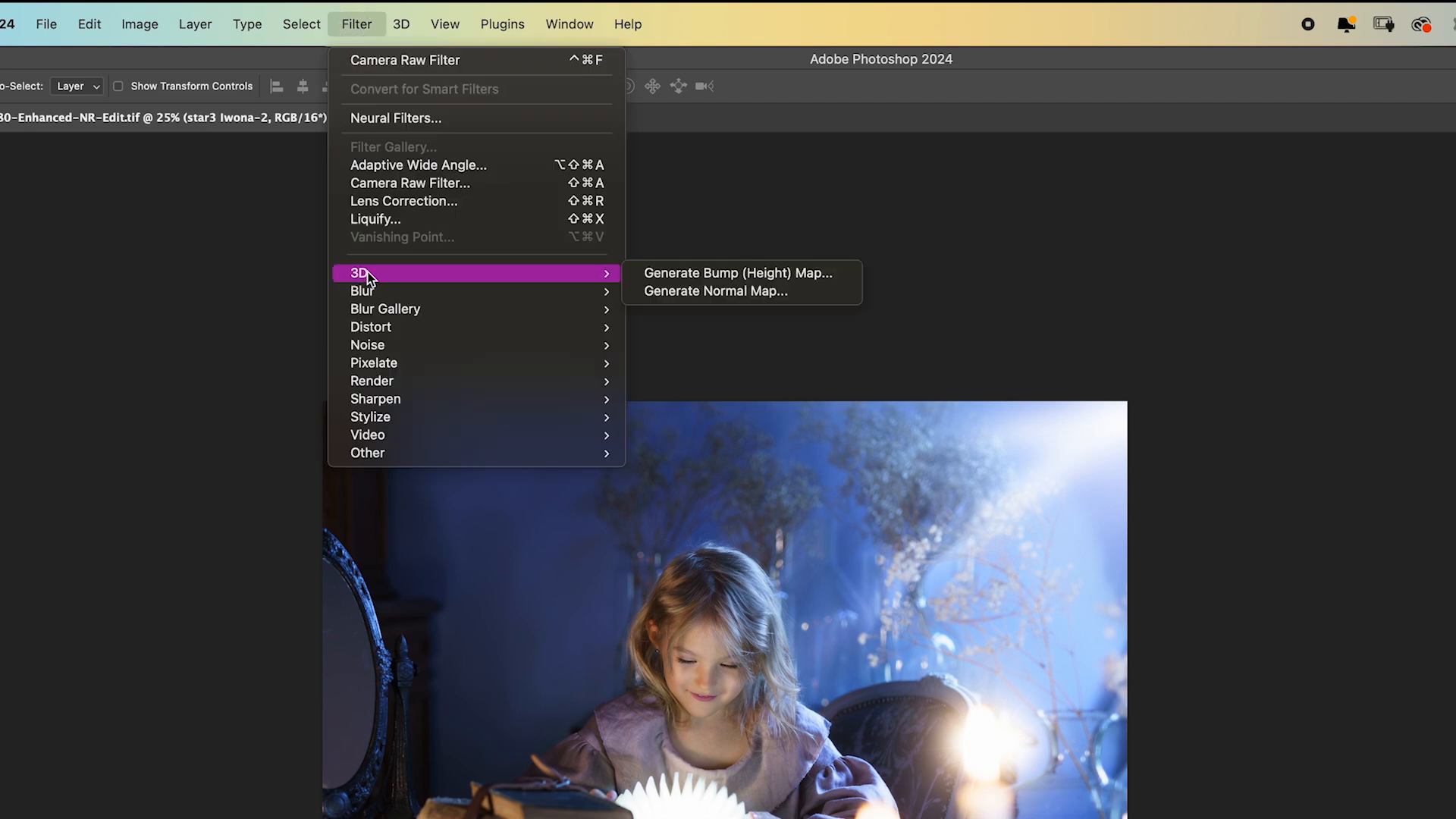
mouse_move(362, 290)
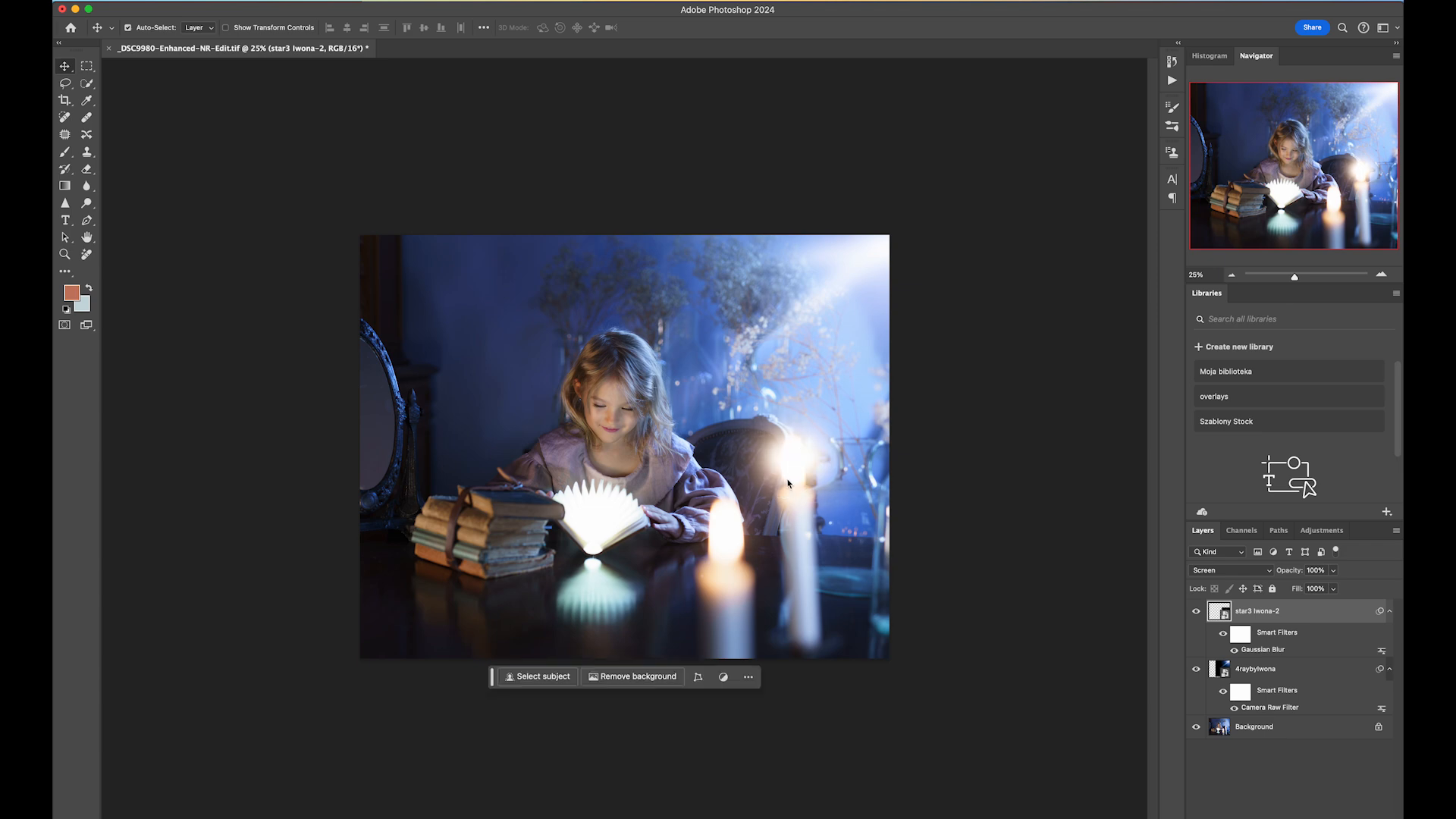
key(cmd+j)
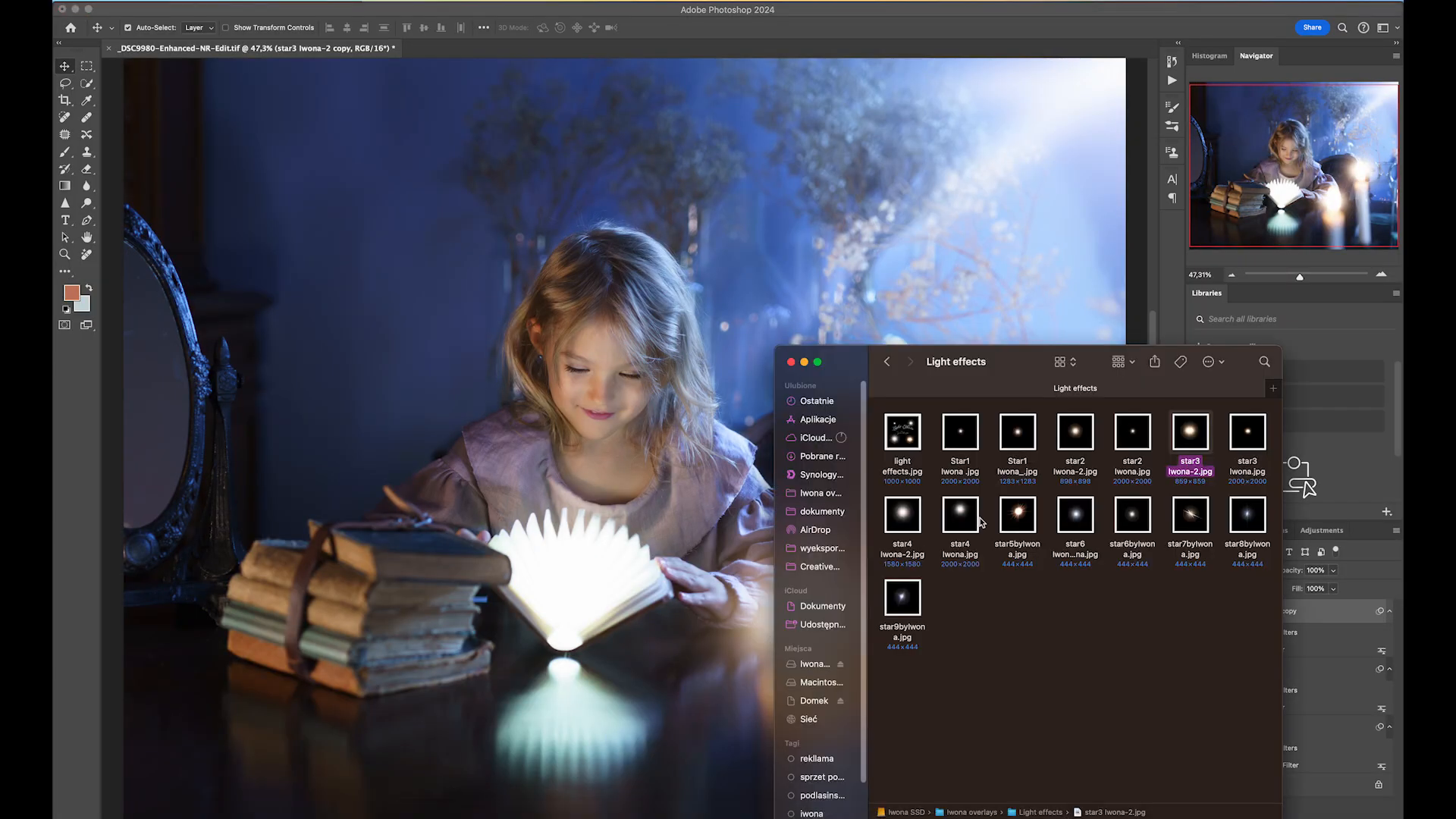
mouse_move(946, 578)
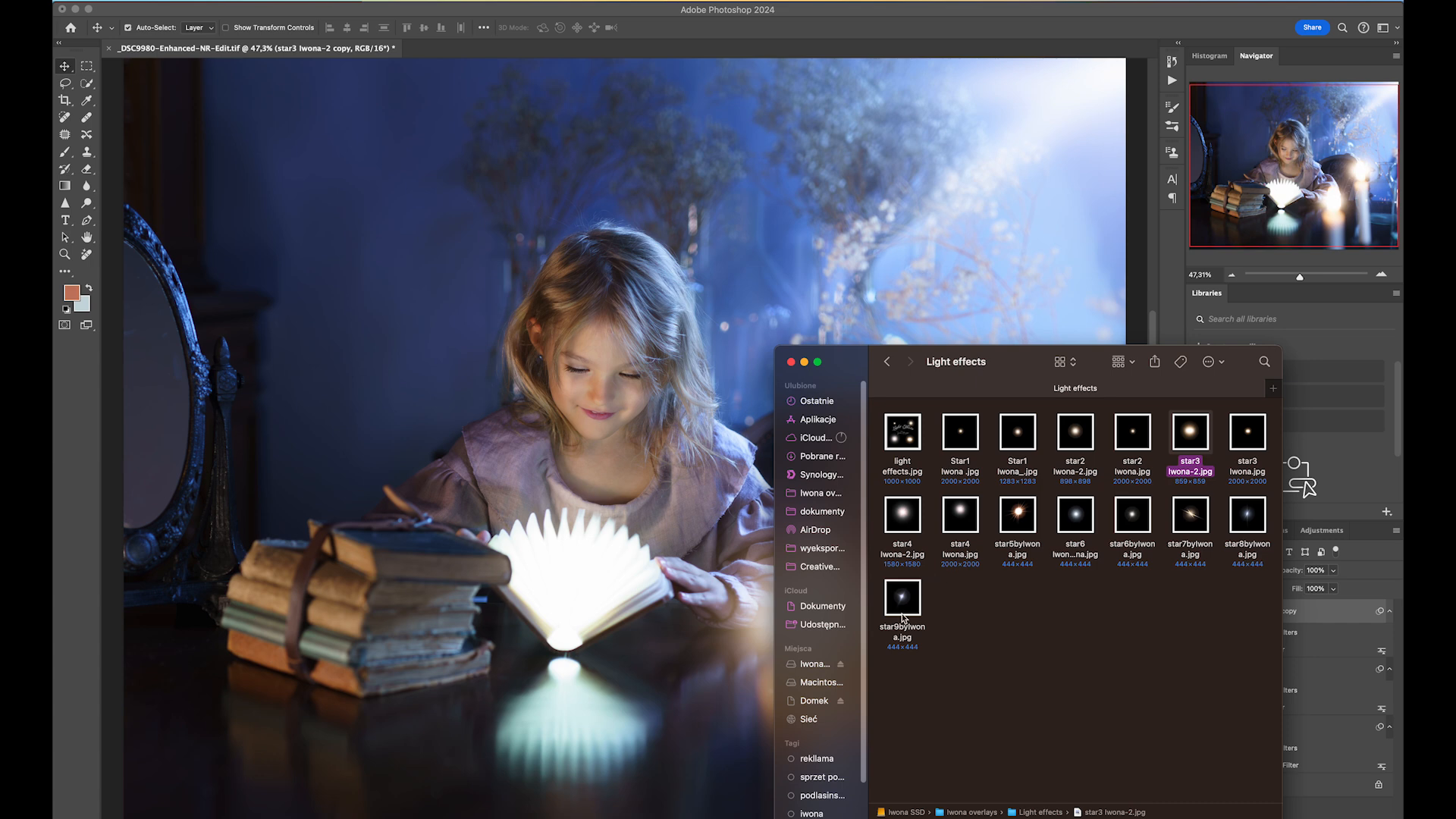
mouse_move(915, 619)
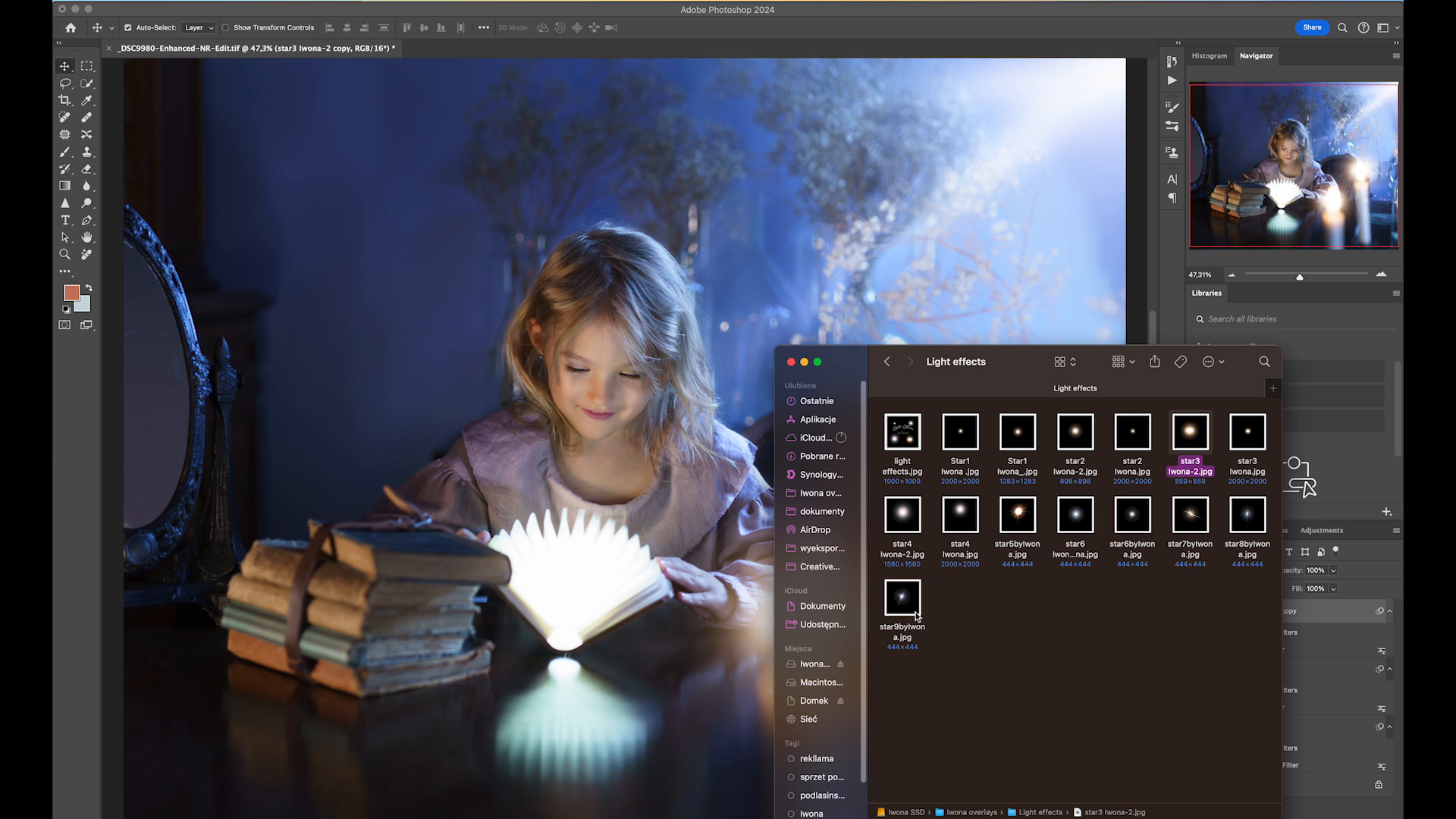
Place star9bylwona.jpg from the Light effects folder into the photo.
double_click(902, 596)
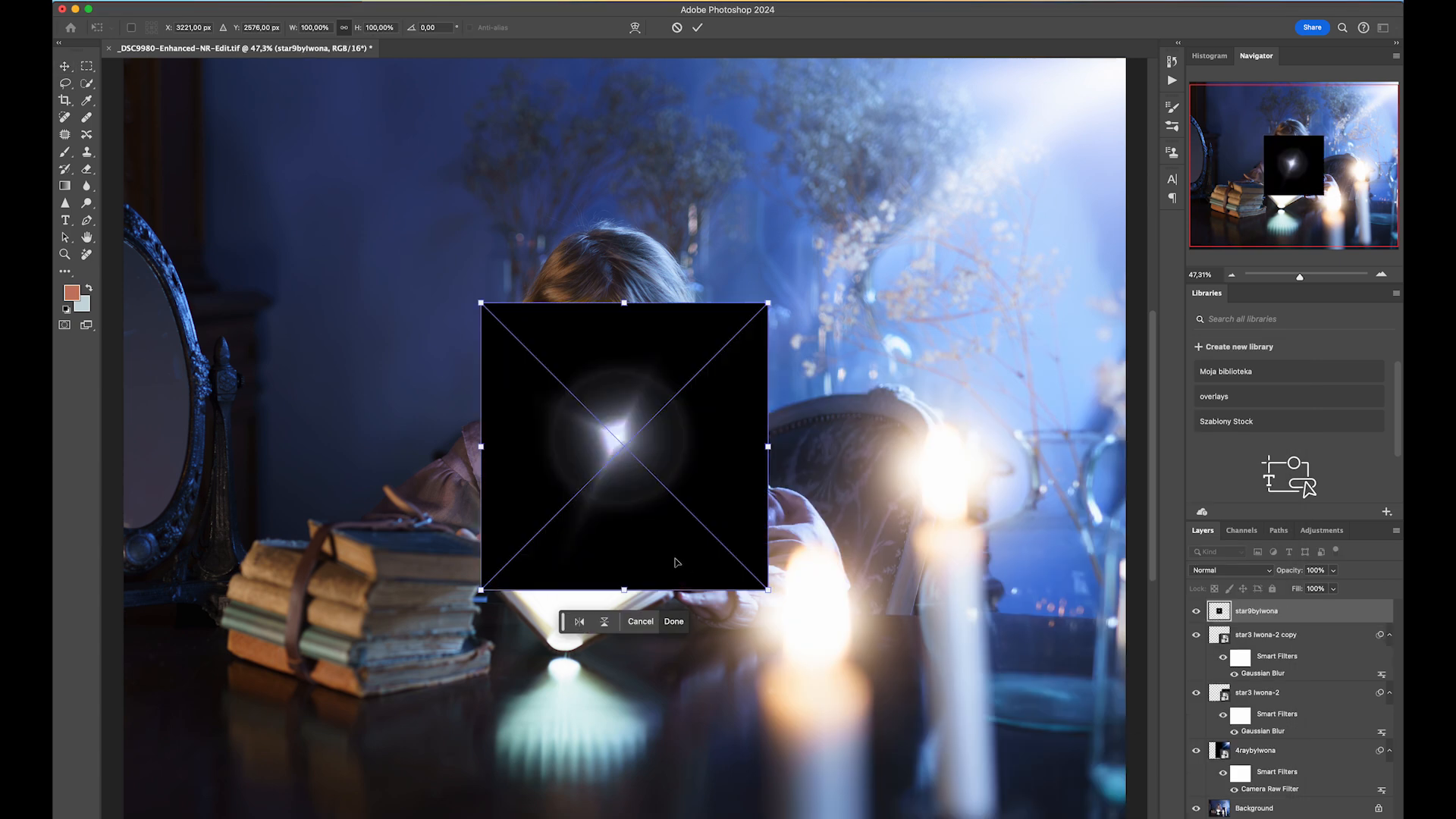
Screen-blend the star9bylwona sparkle and commit its size and position over the book.
click(1231, 570)
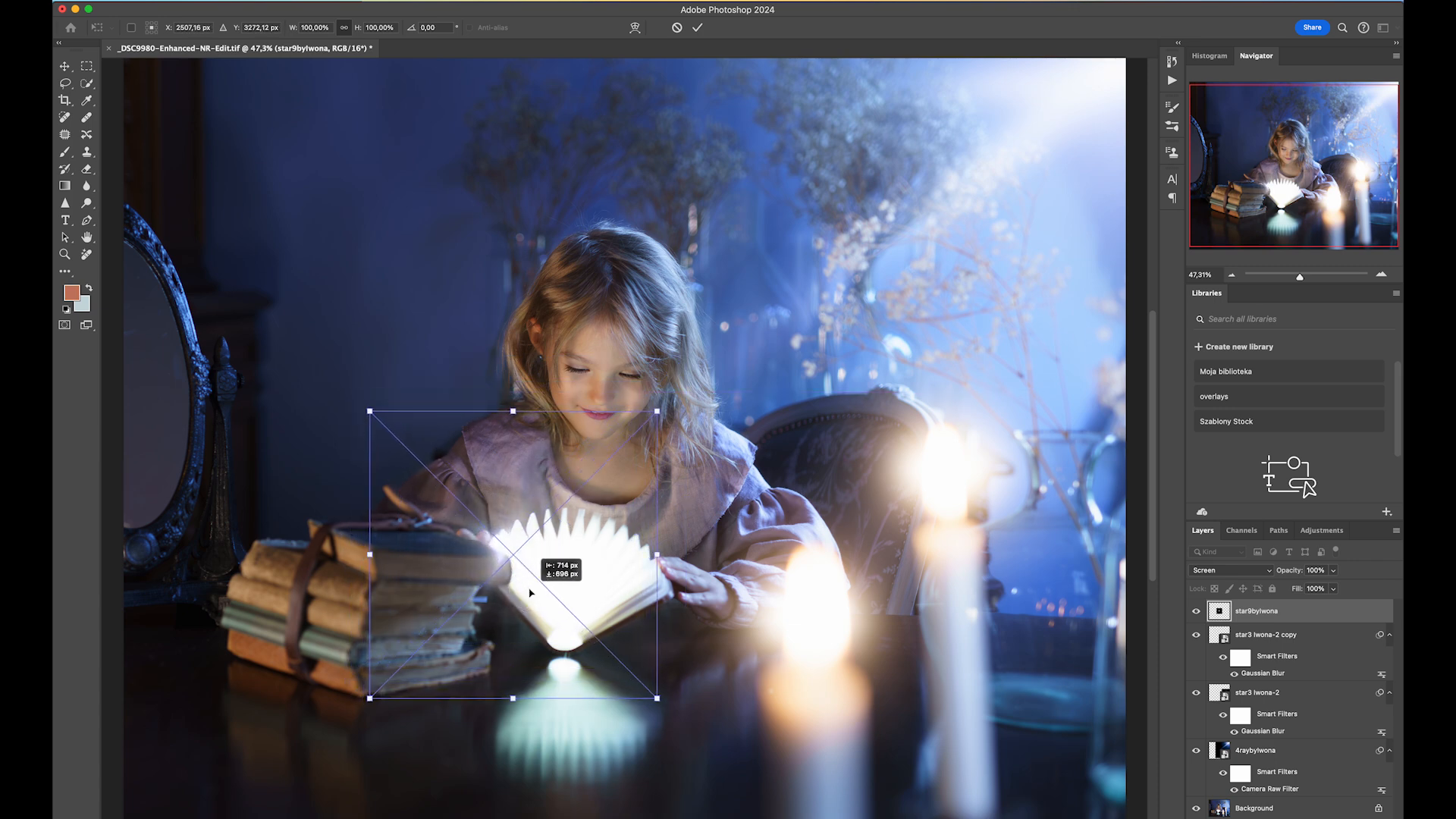
click(698, 27)
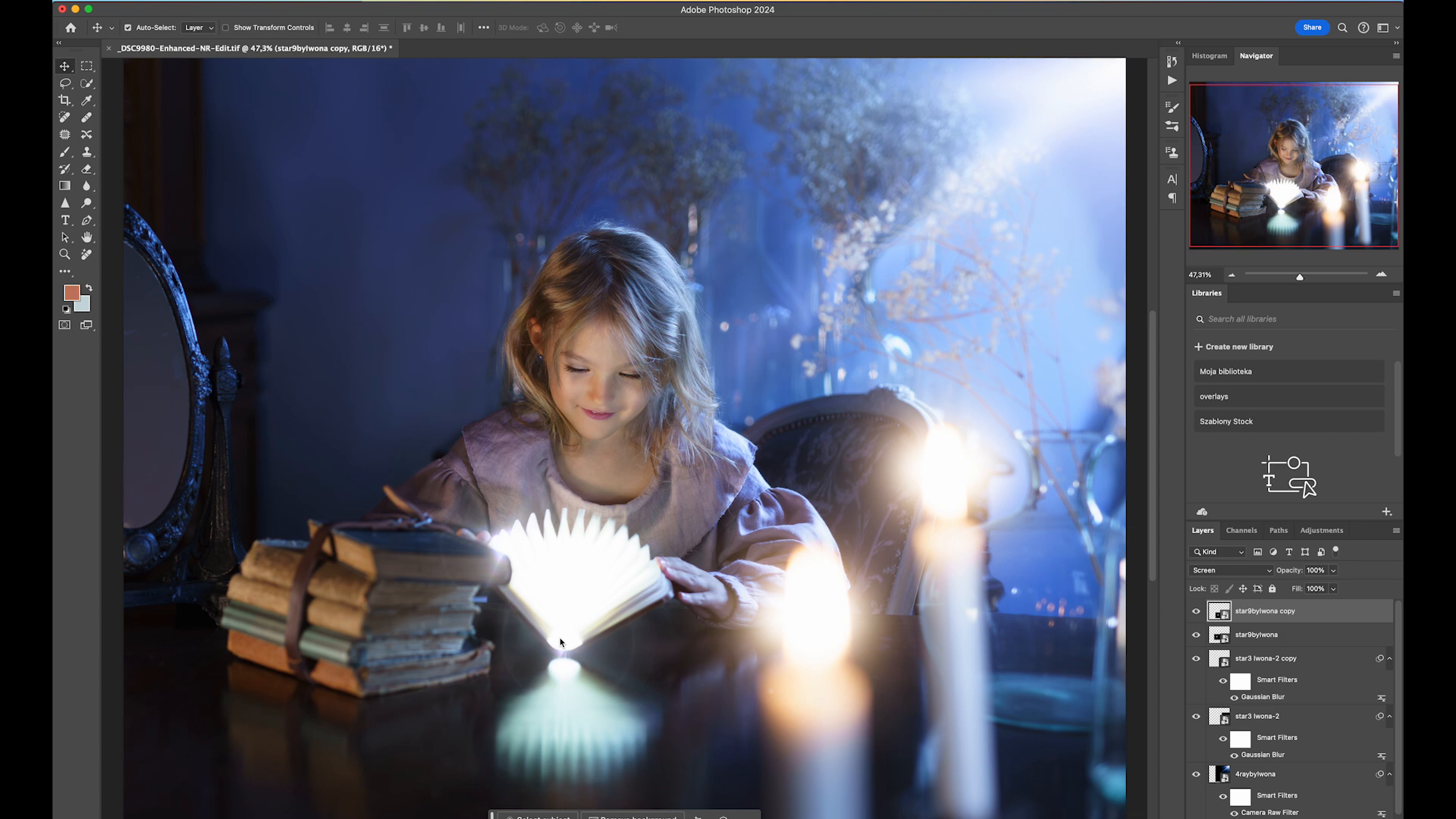
mouse_move(564, 643)
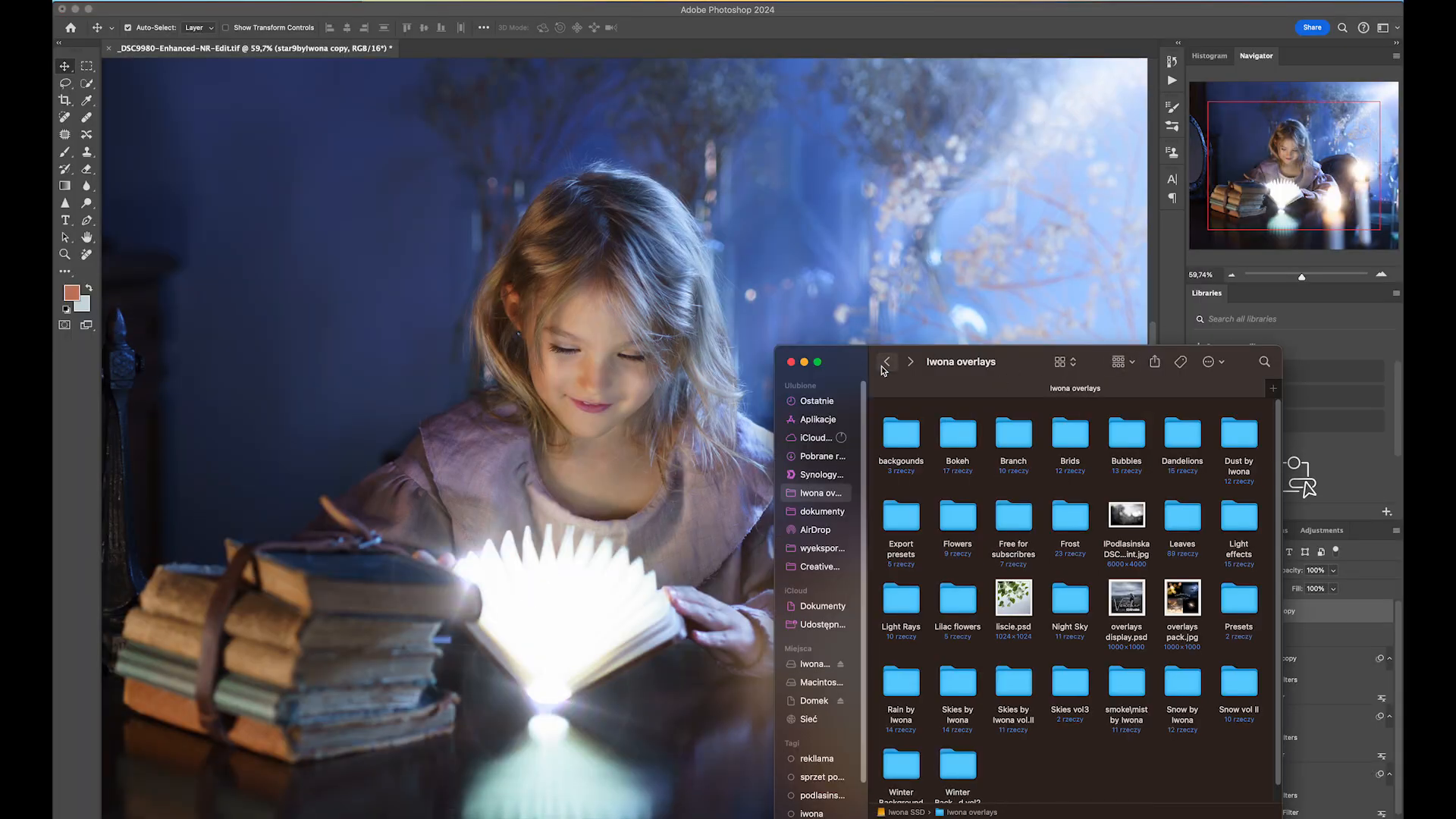
Open the Dust by Iwona folder and place Dust Iwona1.jpg into the photo.
double_click(1238, 437)
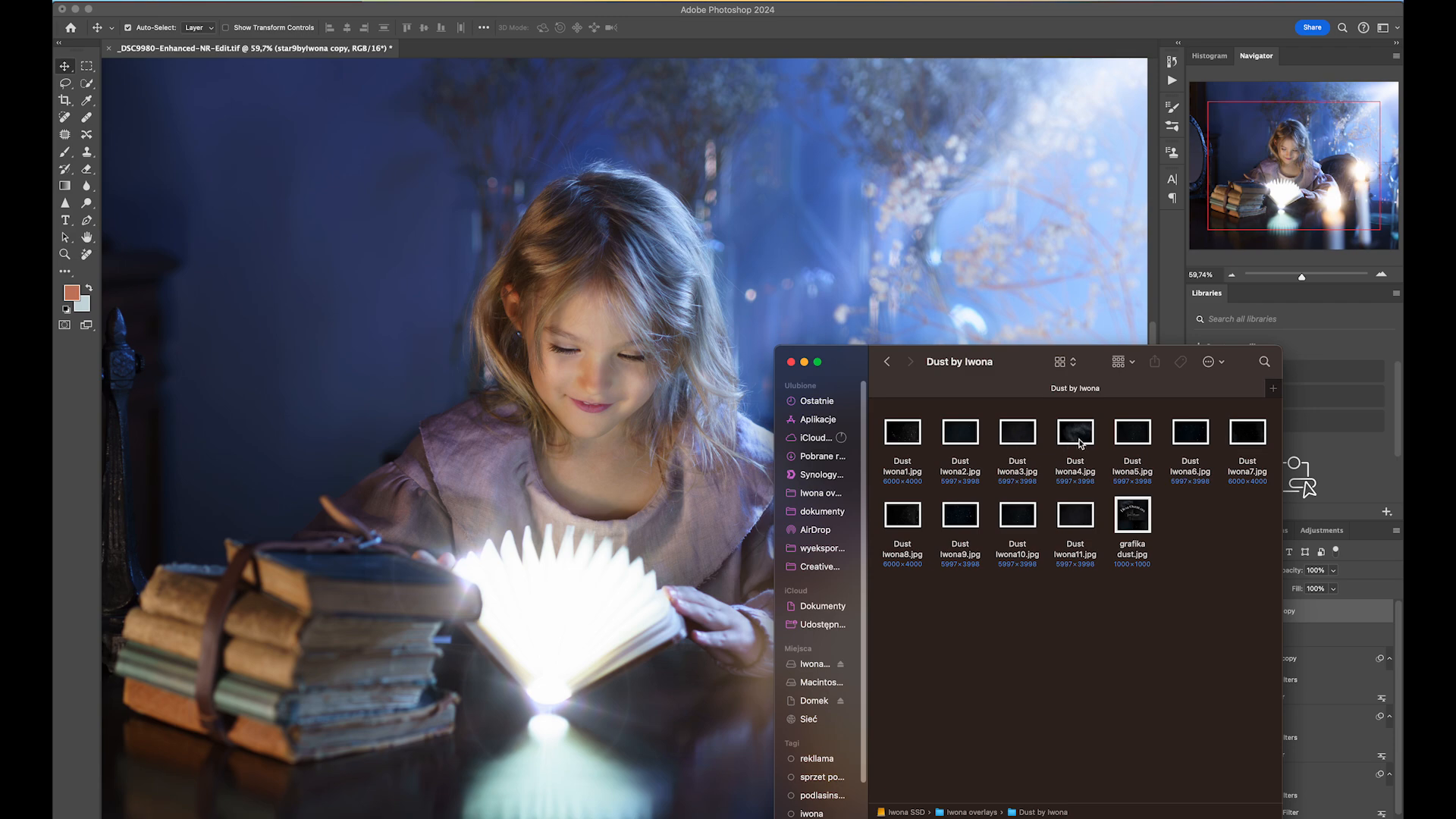
double_click(902, 433)
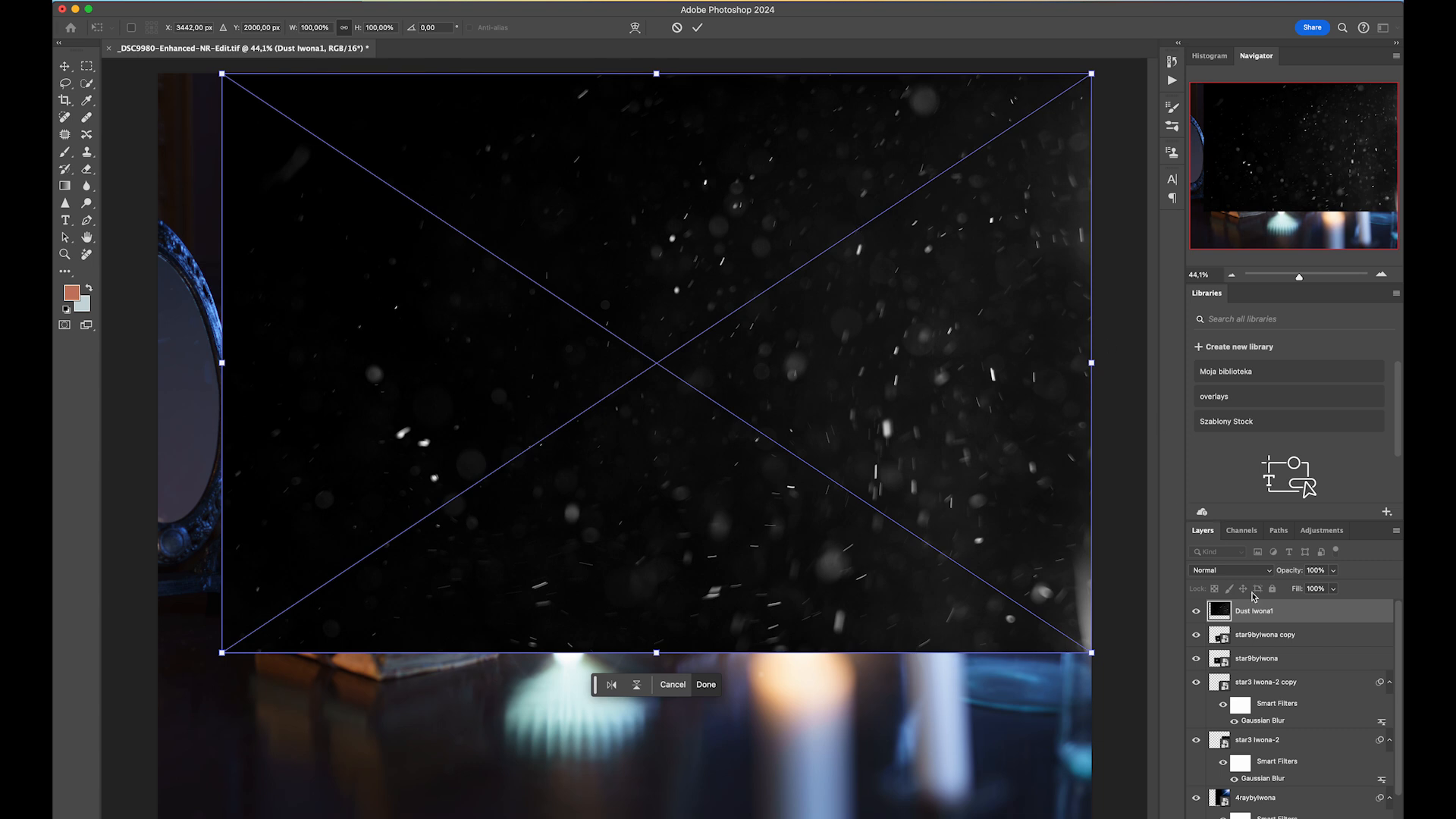
Commit the placement of the Dust Iwona1 particle overlay.
click(1208, 570)
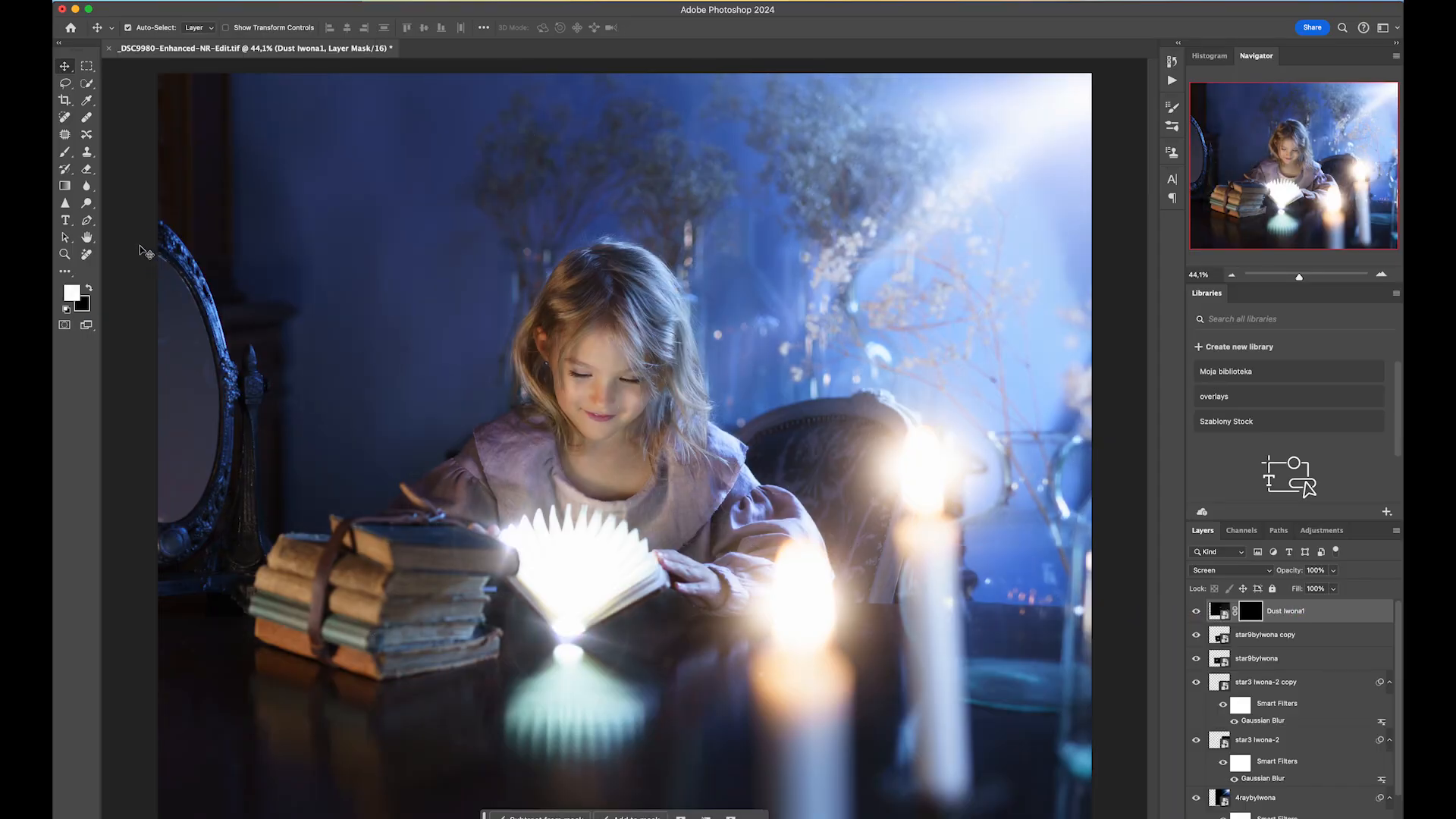
mouse_move(64, 151)
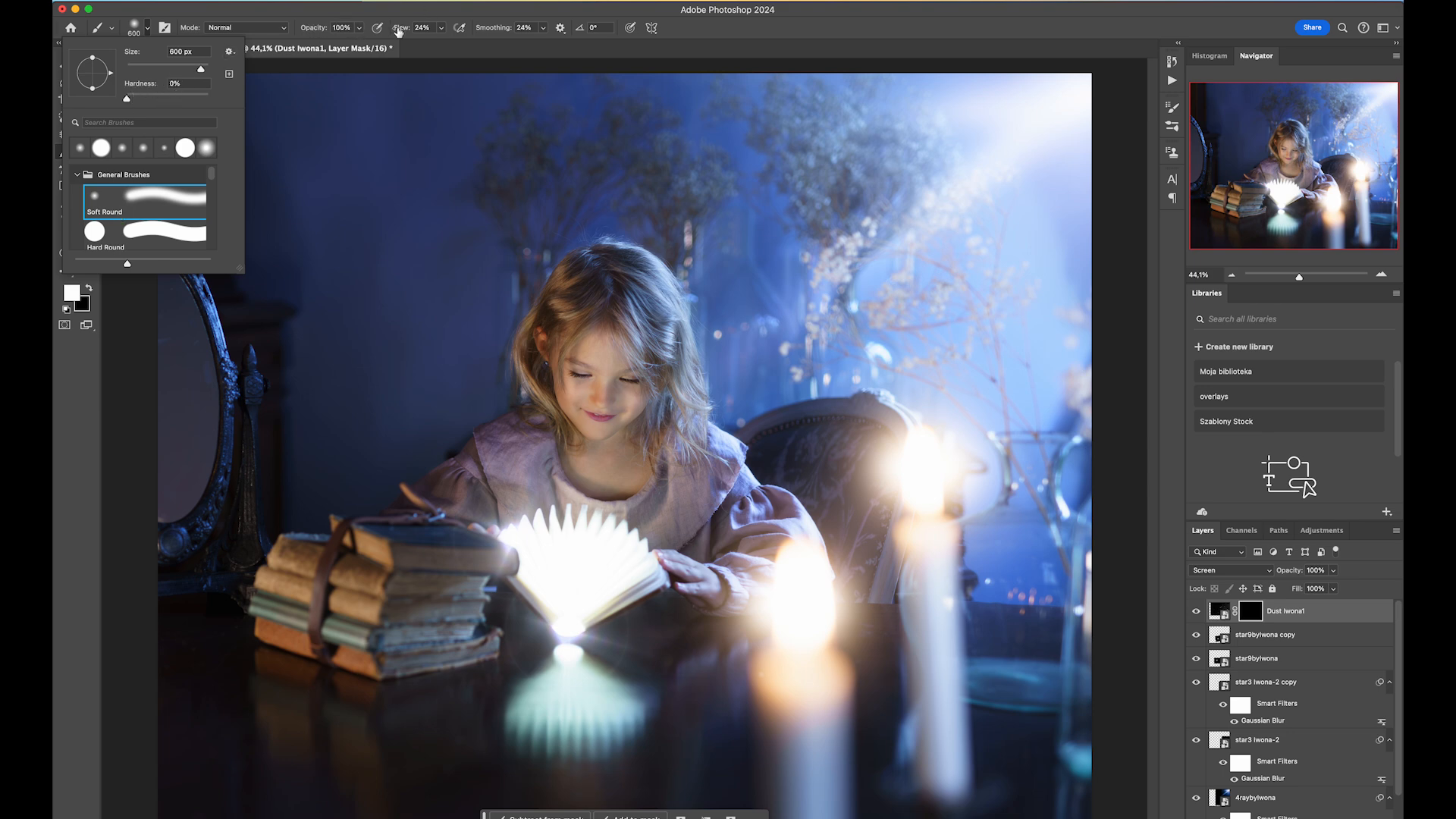
mouse_move(783, 217)
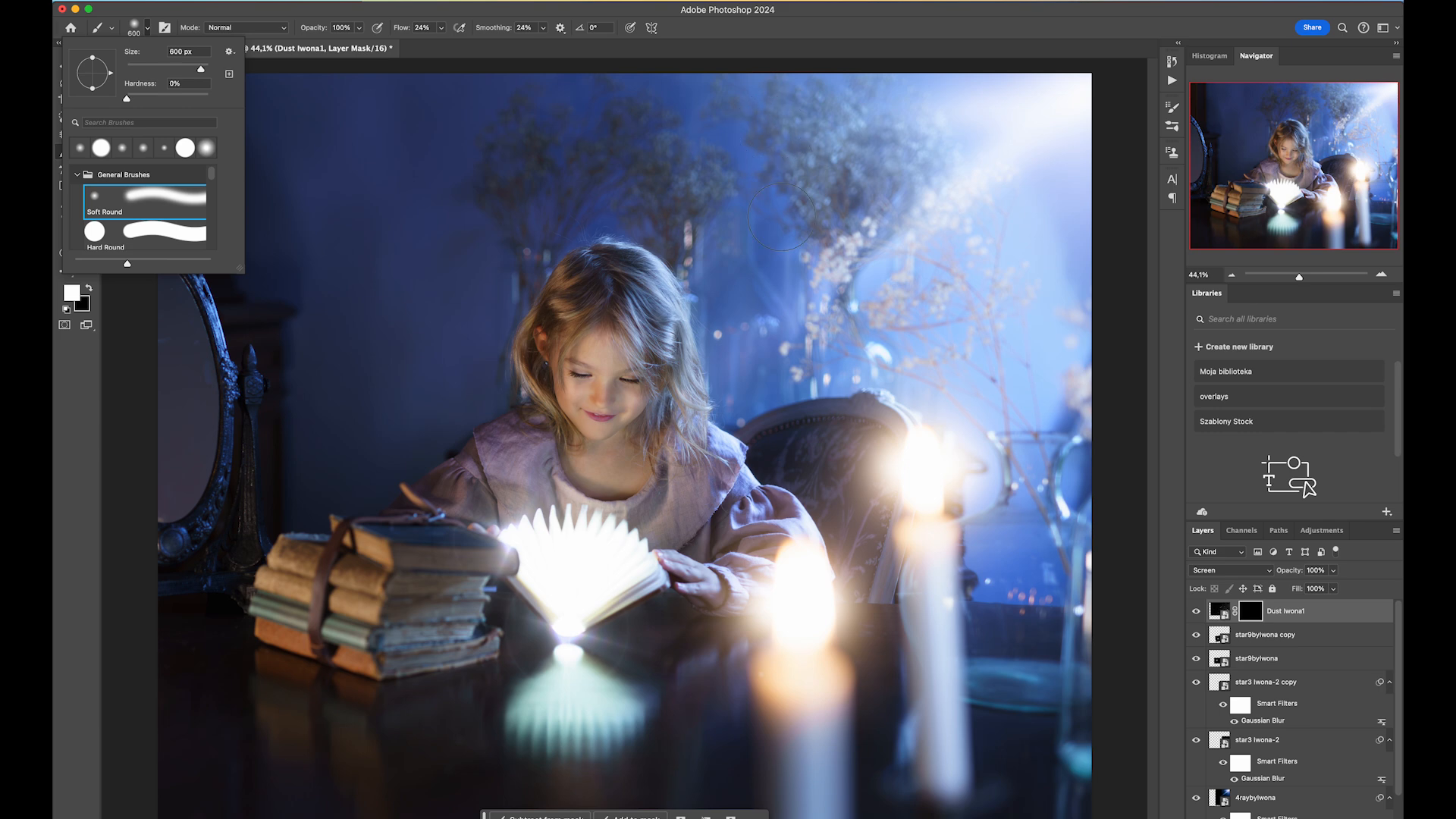
mouse_move(883, 211)
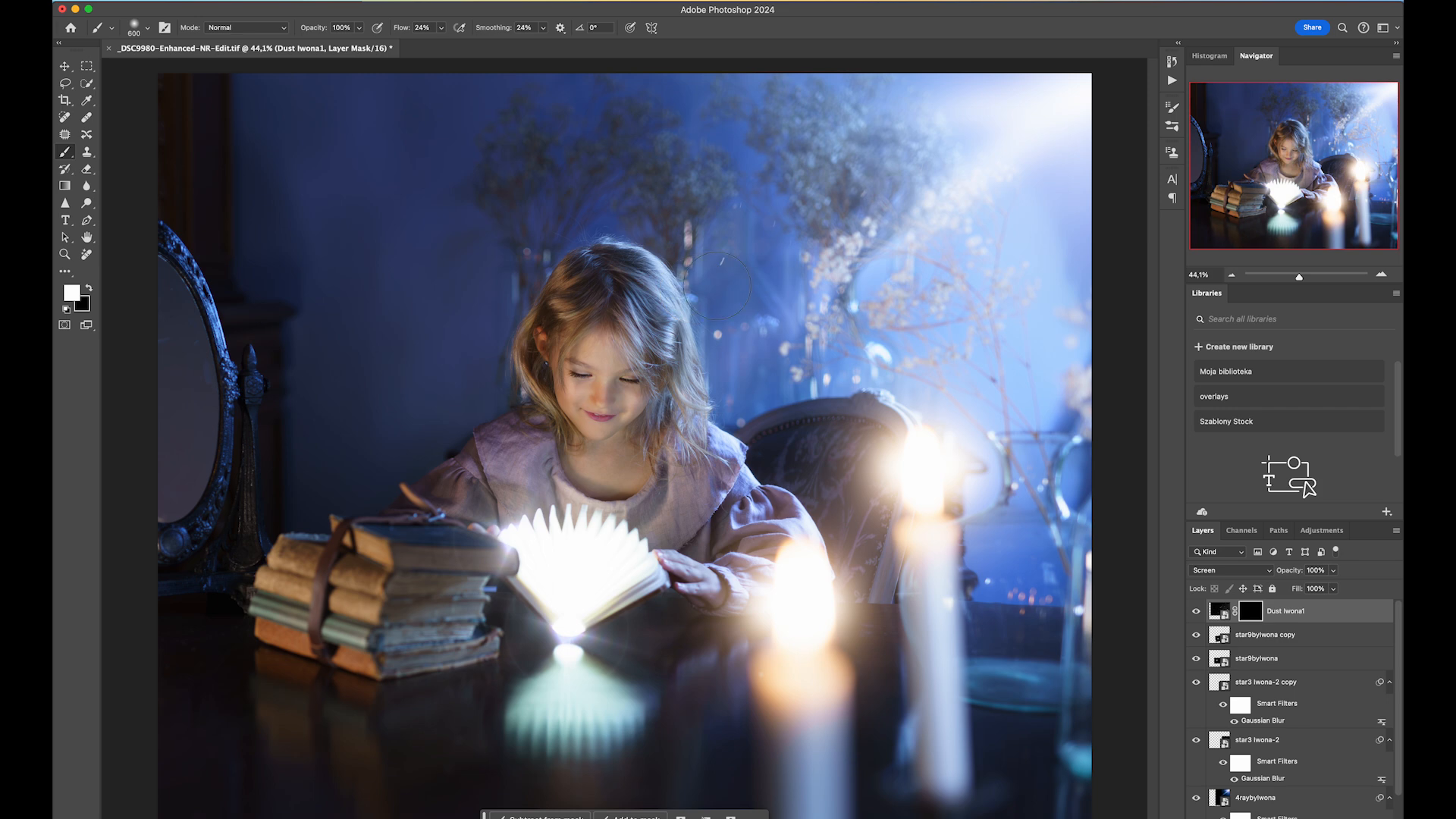
mouse_move(778, 318)
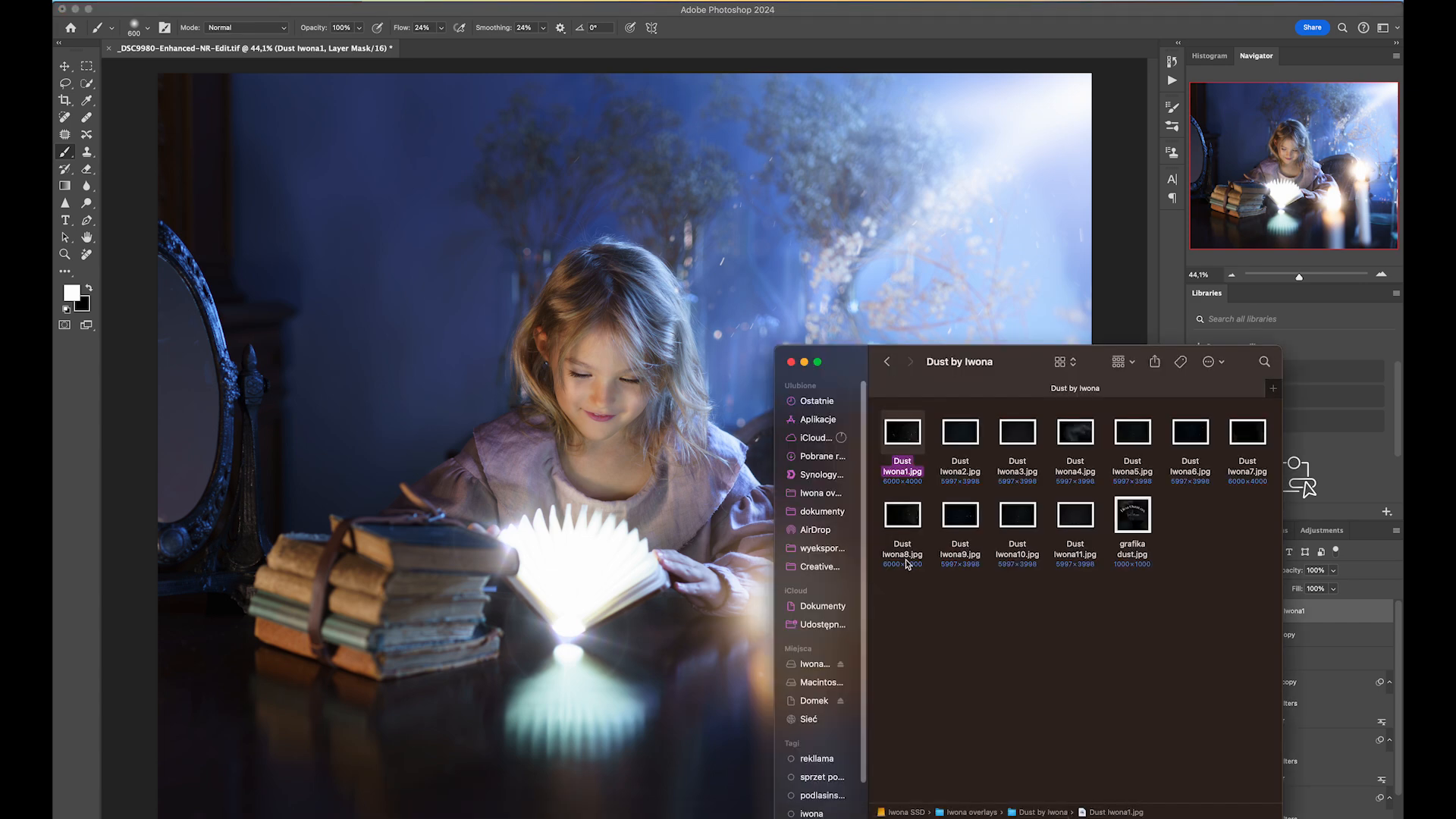
Place Dust Iwona4.jpg from the Dust by Iwona folder into the photo.
click(1076, 434)
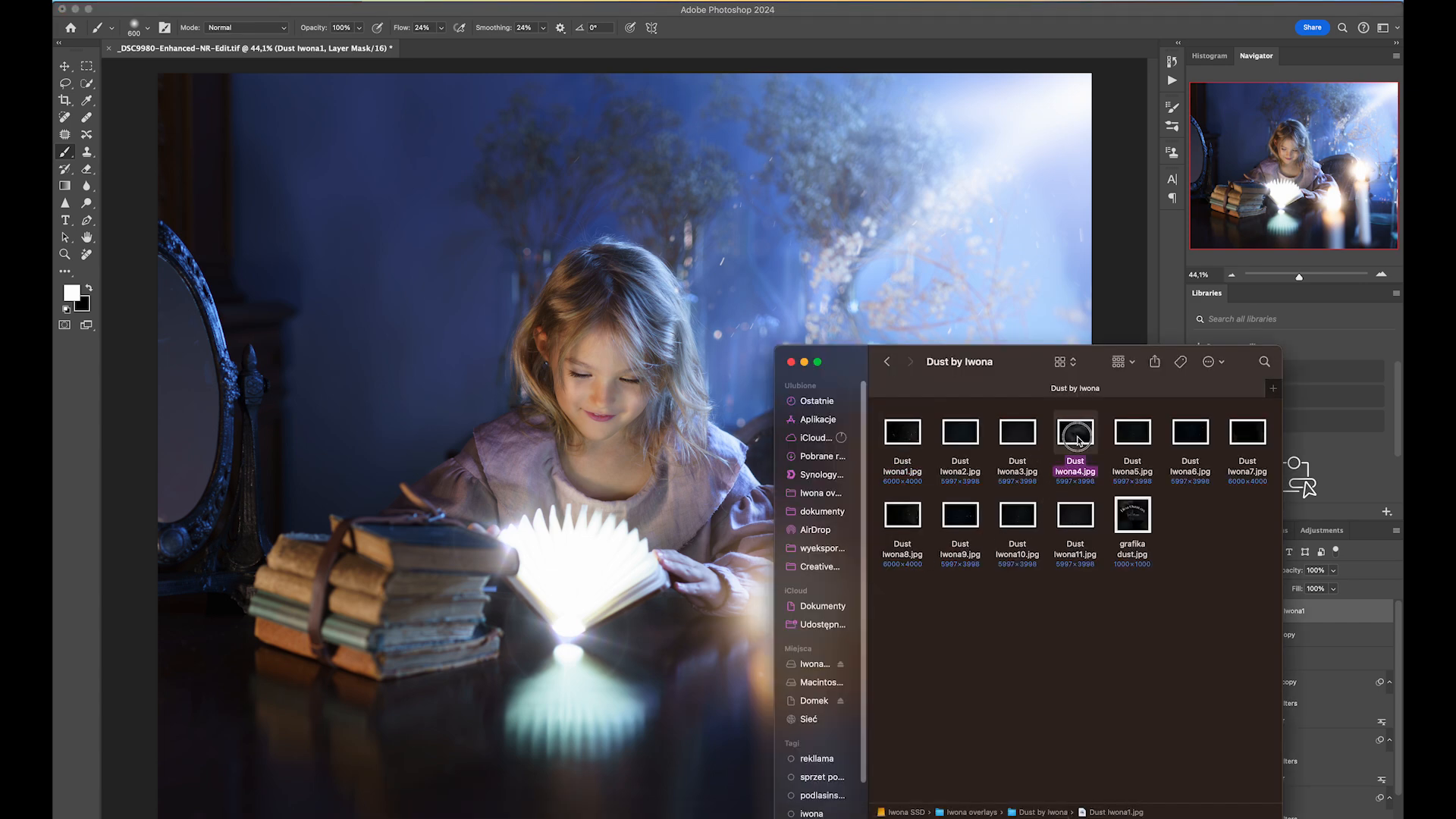
double_click(1075, 433)
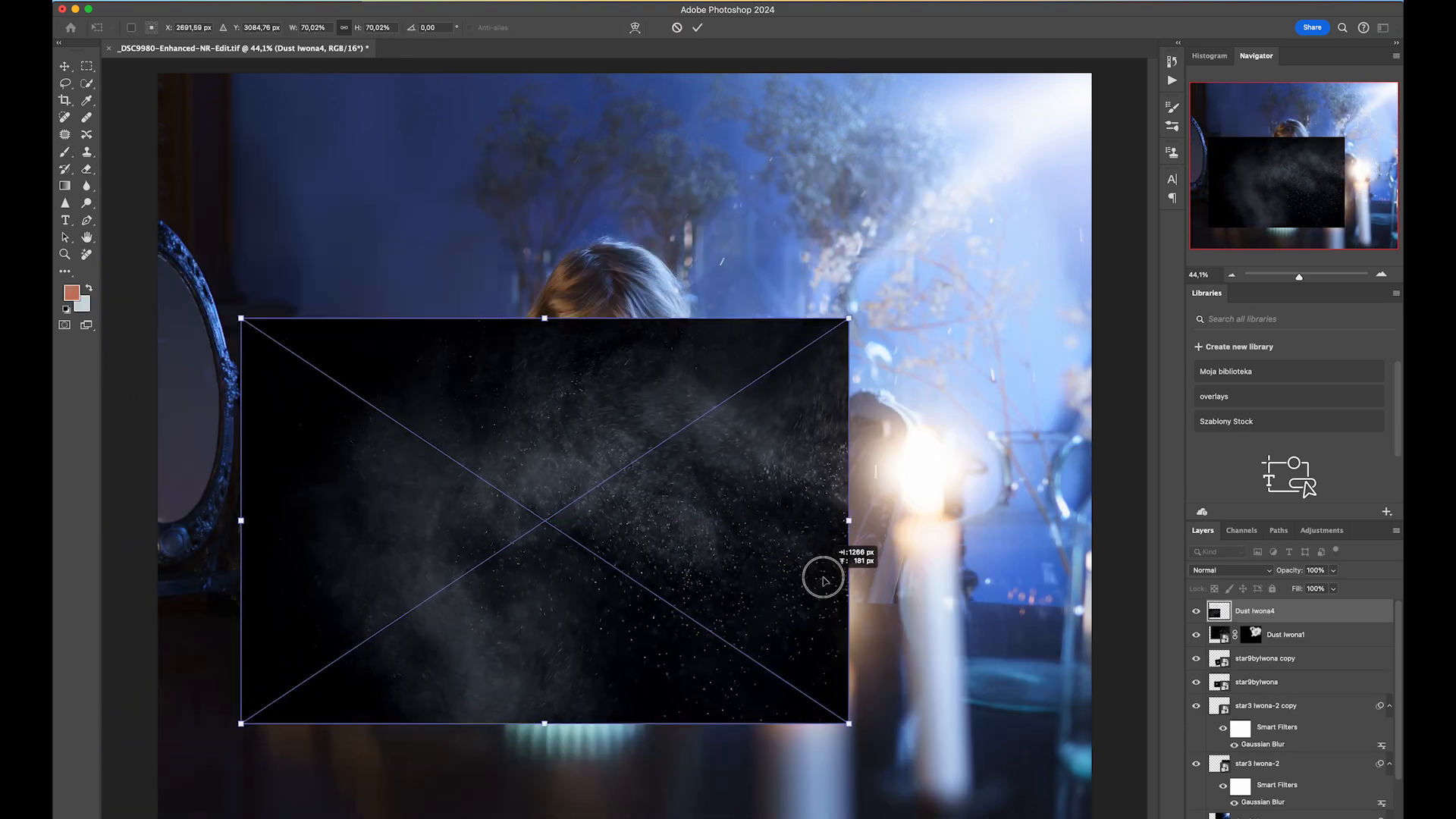
Blend the Dust Iwona4 layer with Screen, after trying Lighten, then paint on its mask.
click(1232, 570)
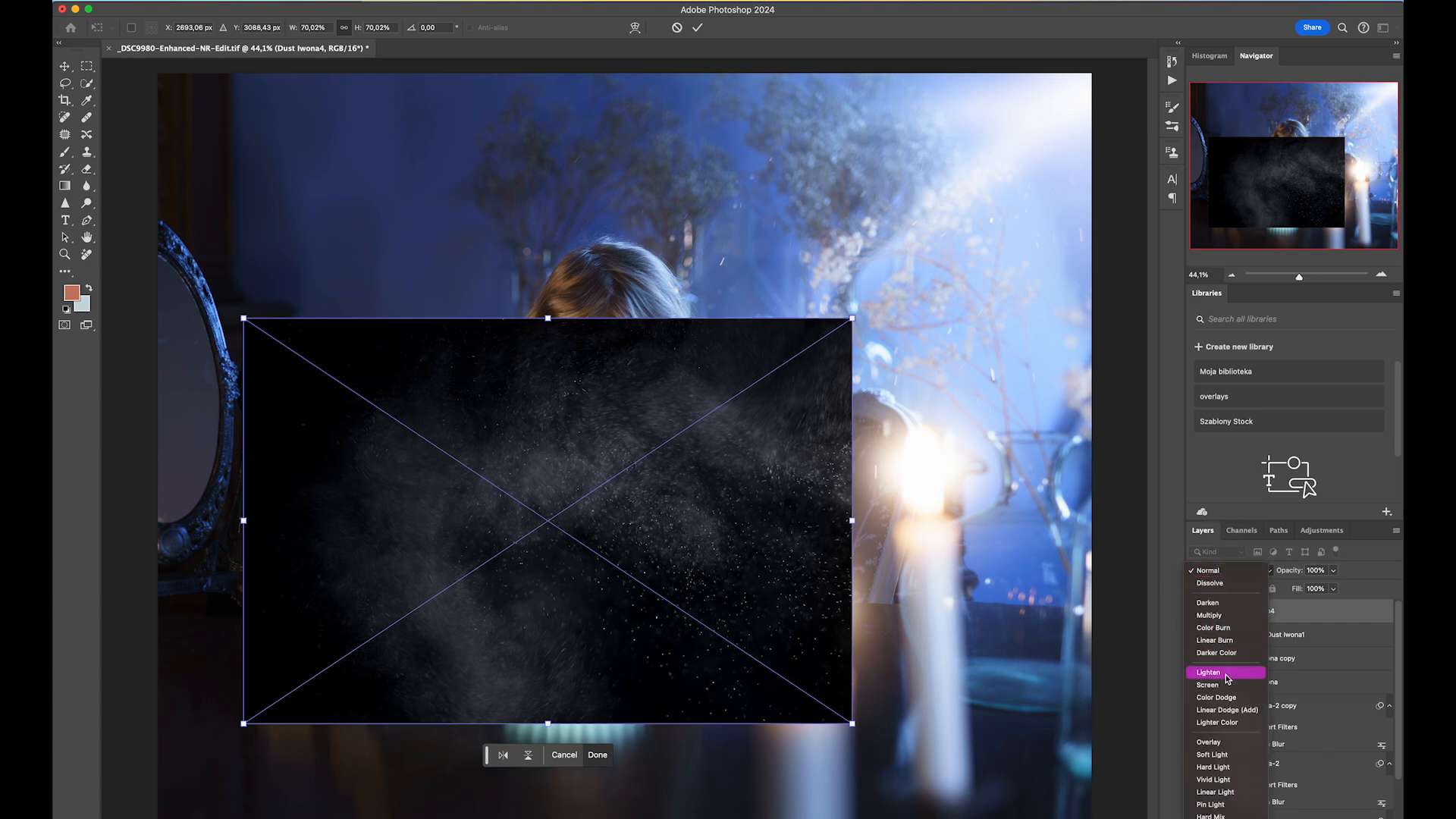
click(1208, 671)
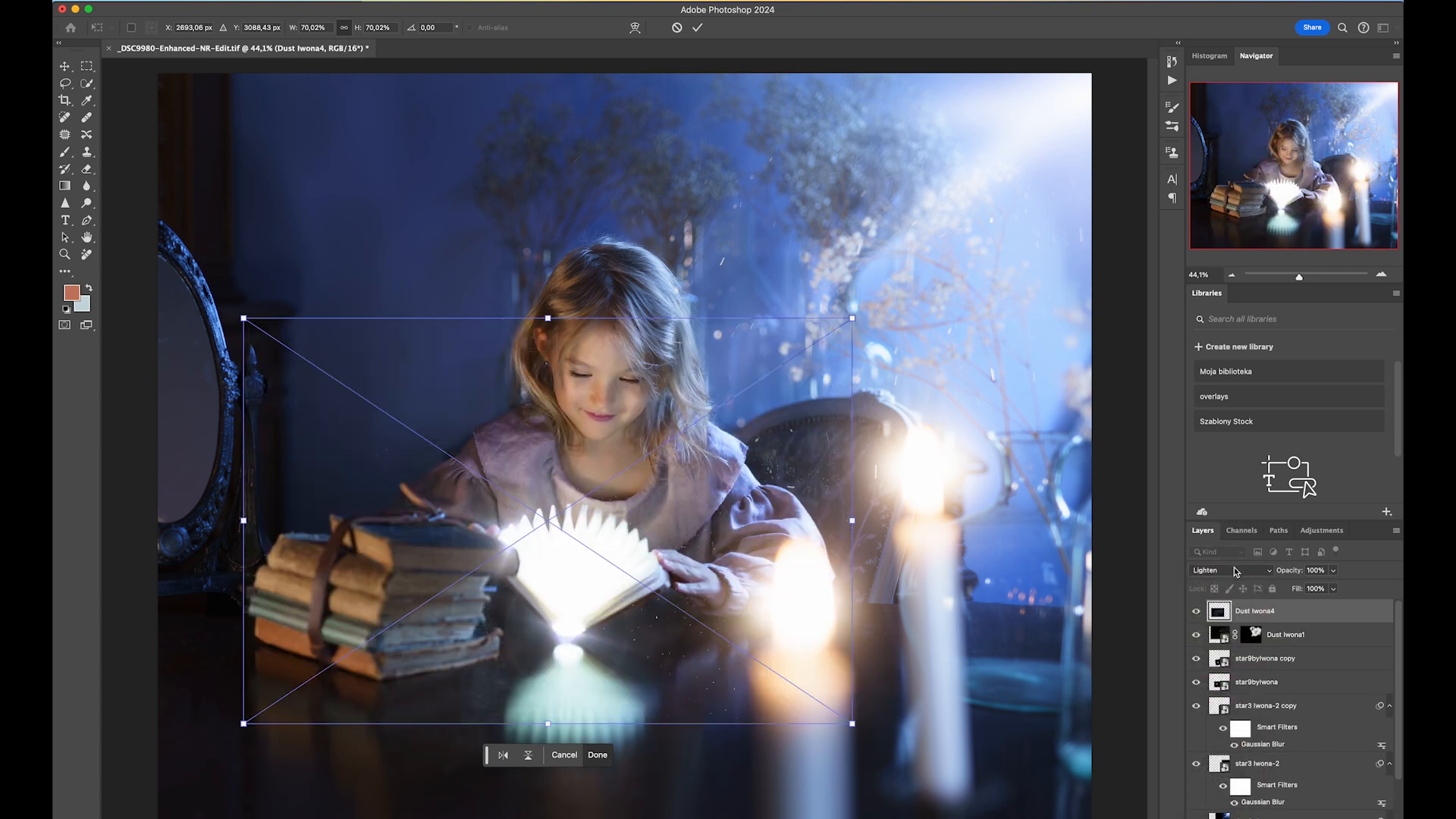
click(1228, 570)
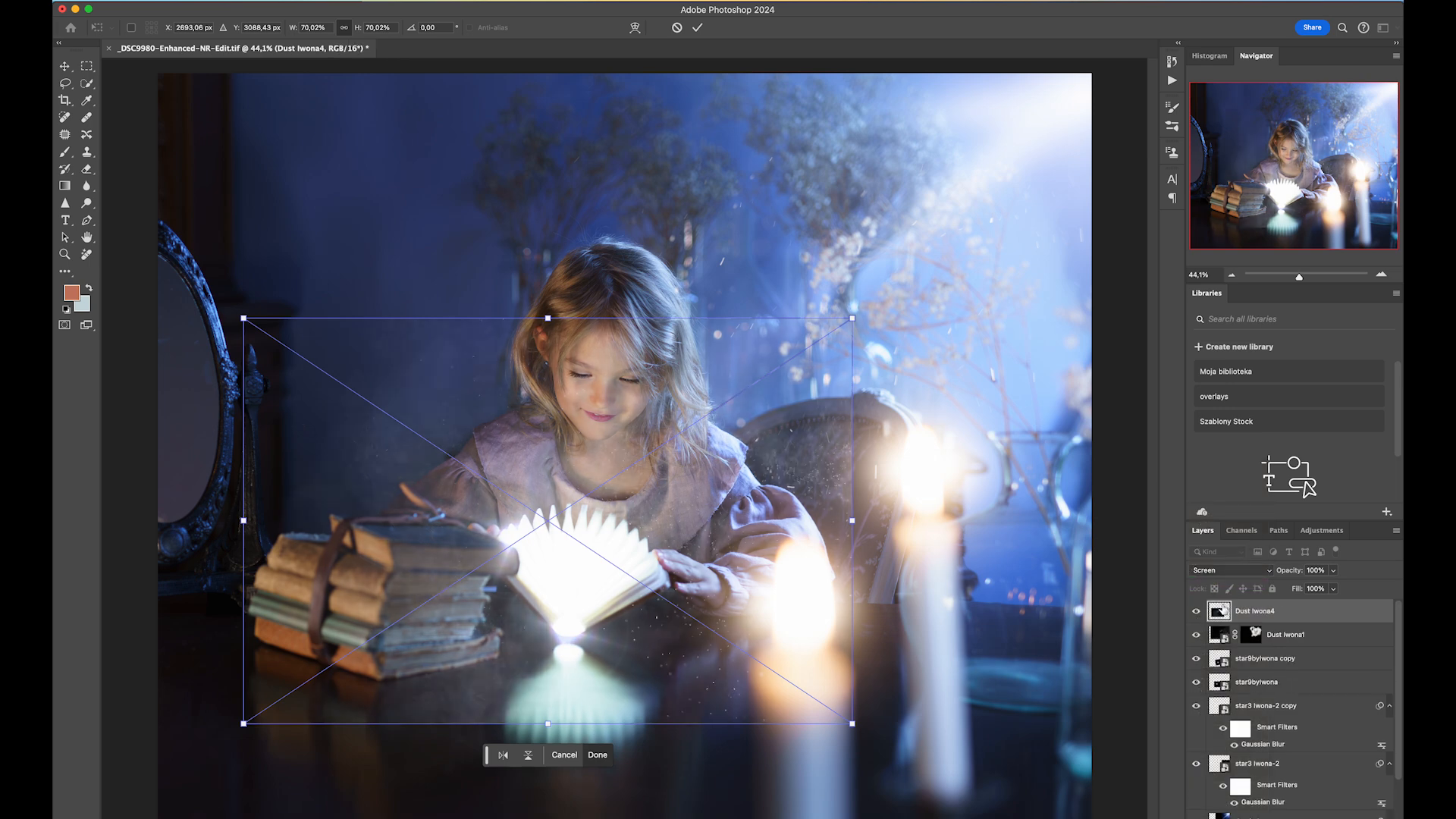
mouse_move(724, 24)
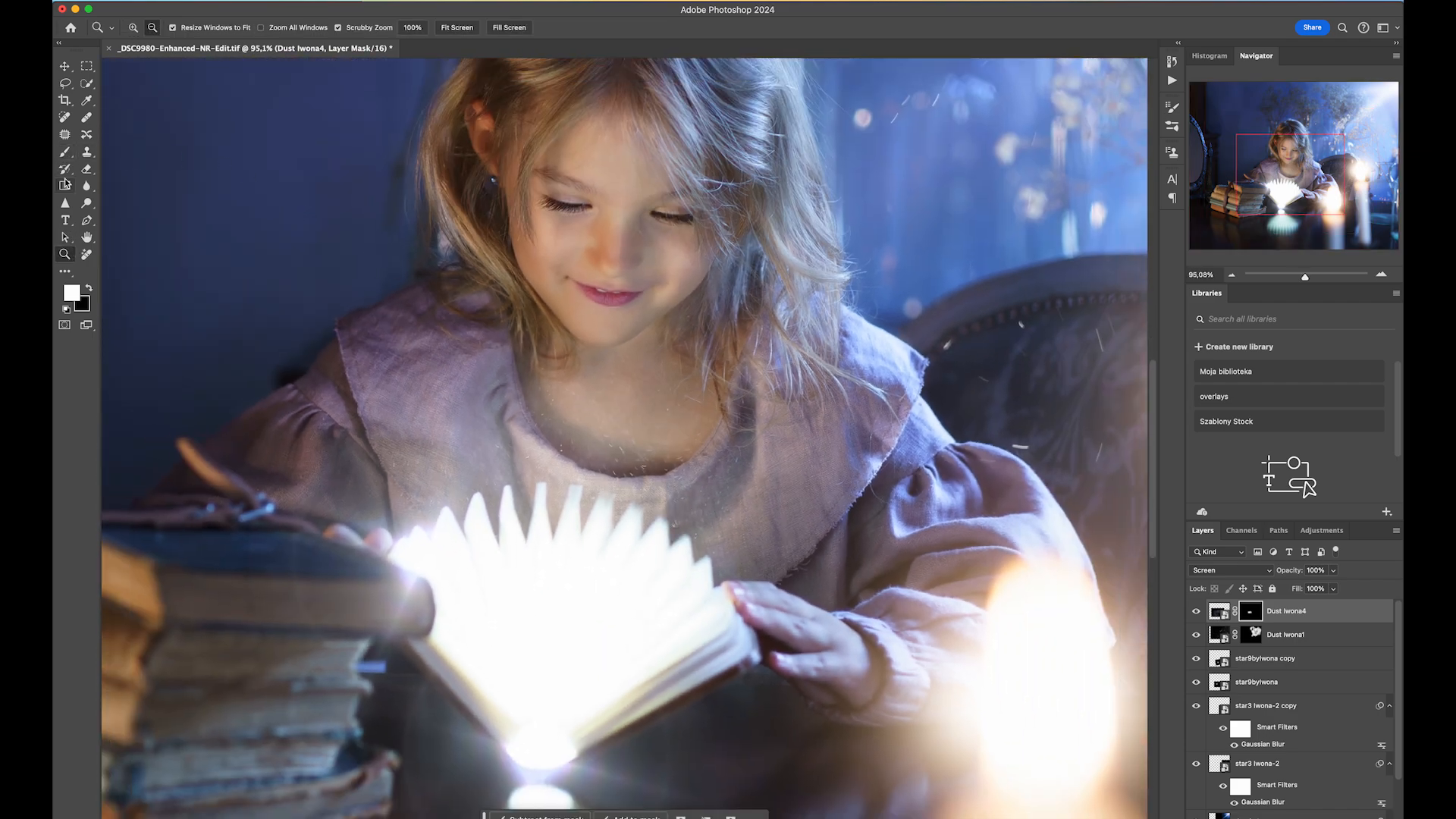
click(65, 152)
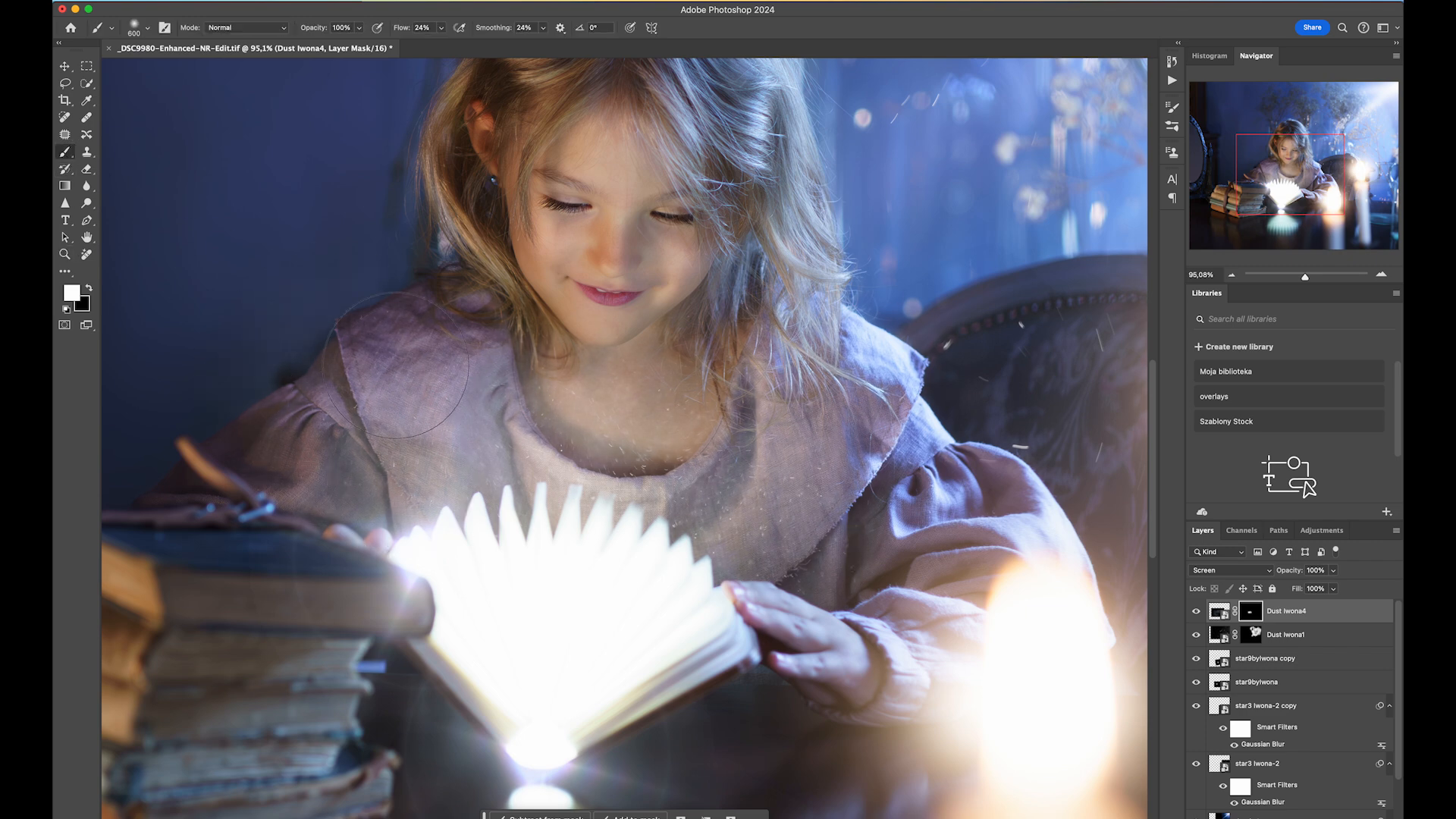
mouse_move(156, 320)
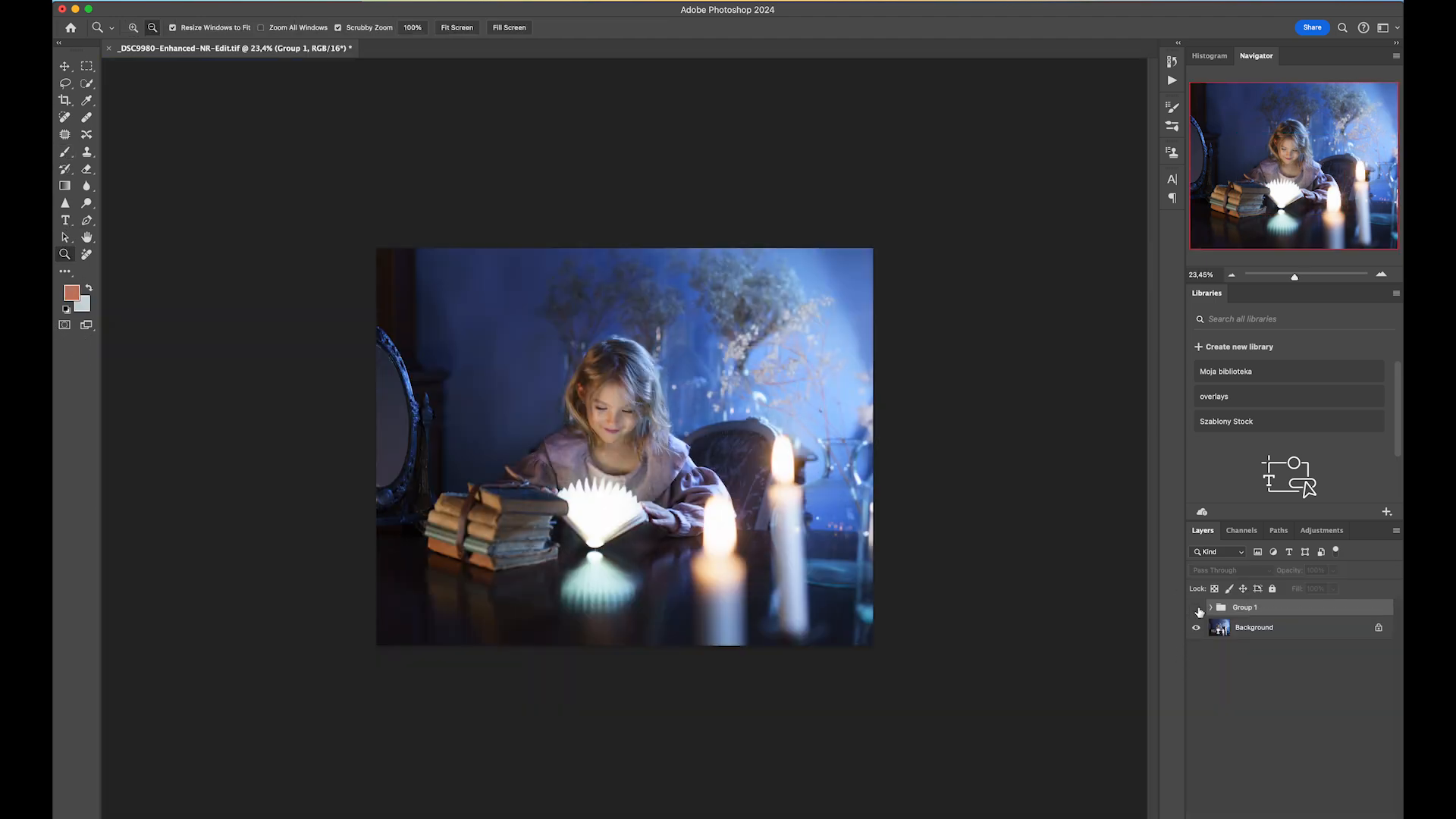
Toggle Group 1 visibility back on to compare before and after effects.
click(1196, 607)
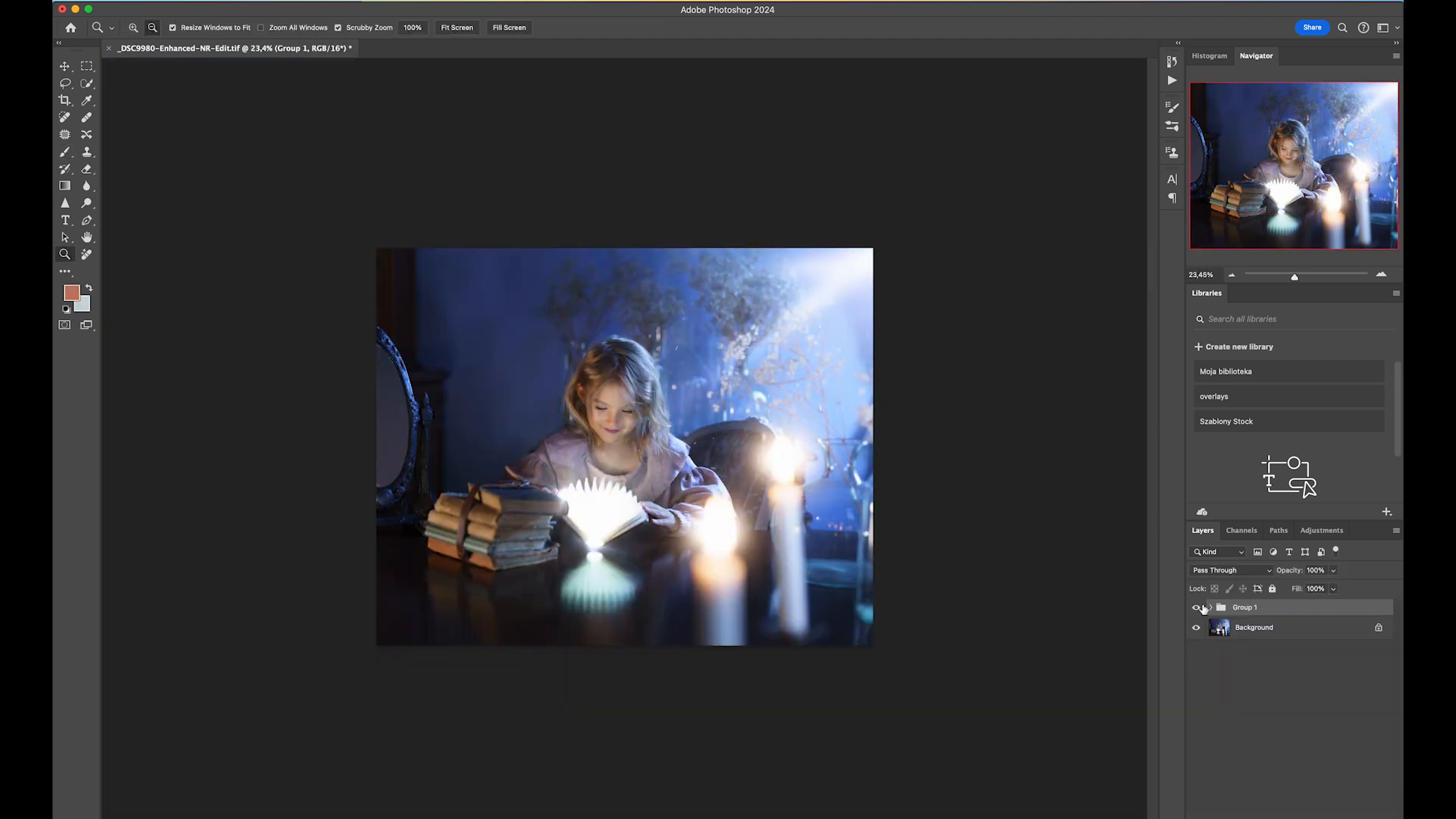